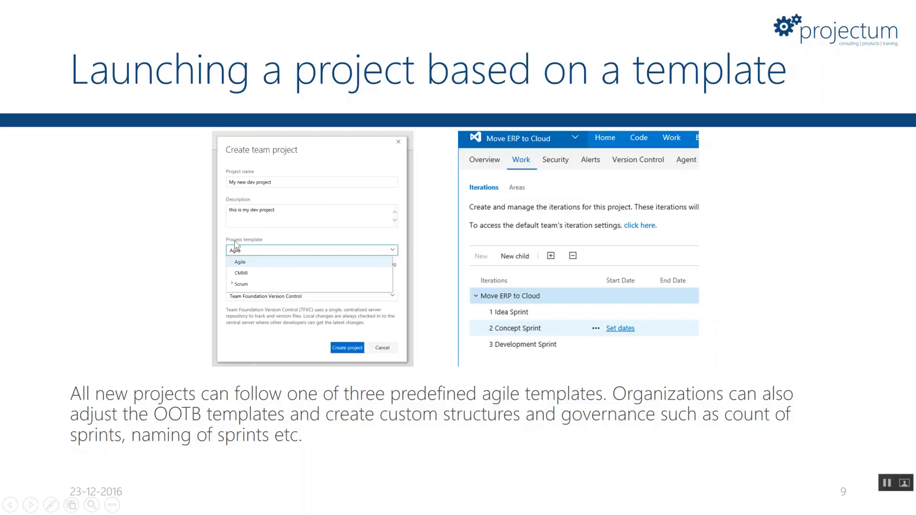
pyautogui.moveTo(270, 272)
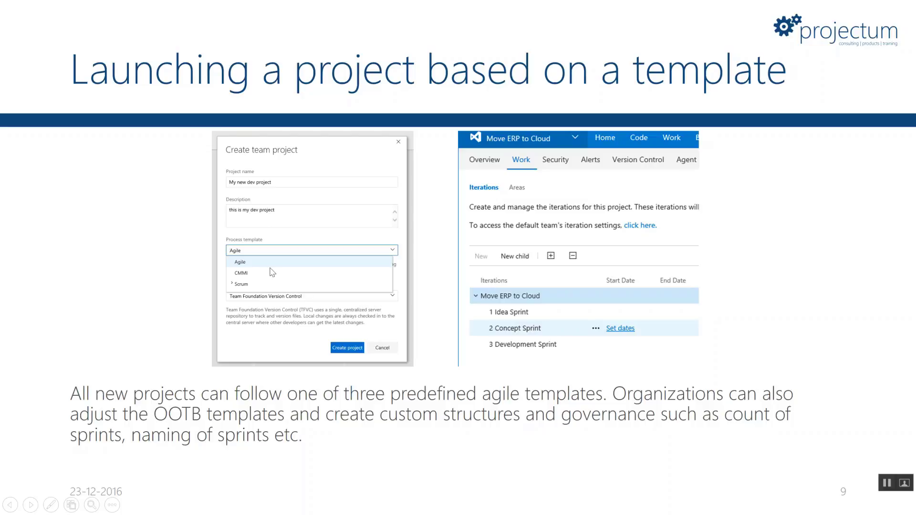
pyautogui.moveTo(258, 286)
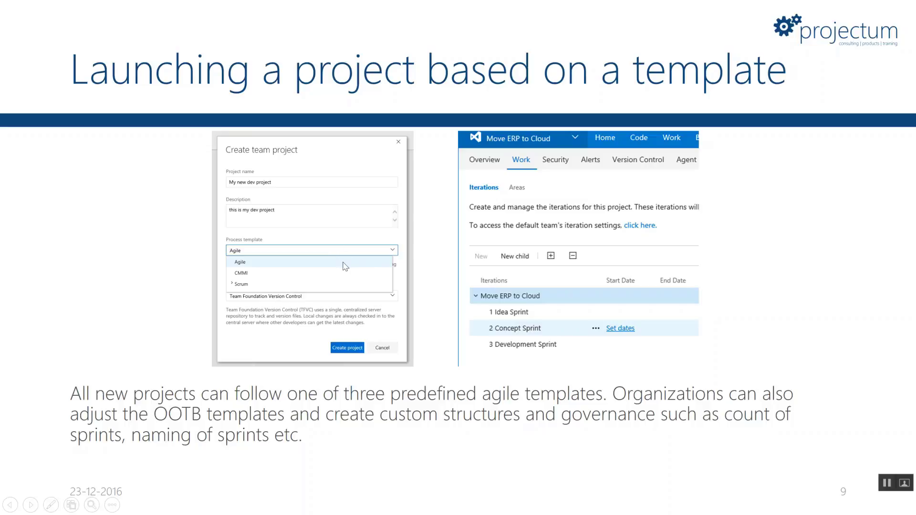
pyautogui.moveTo(526, 317)
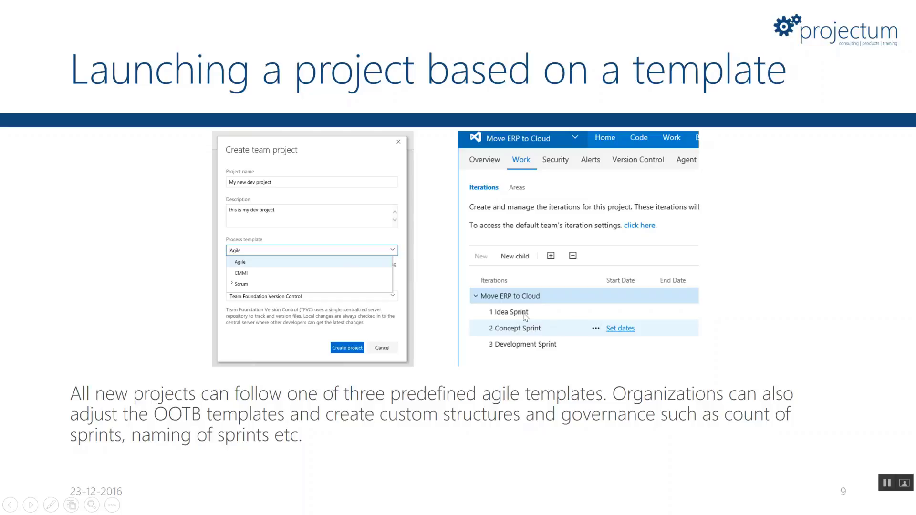
pyautogui.moveTo(573, 346)
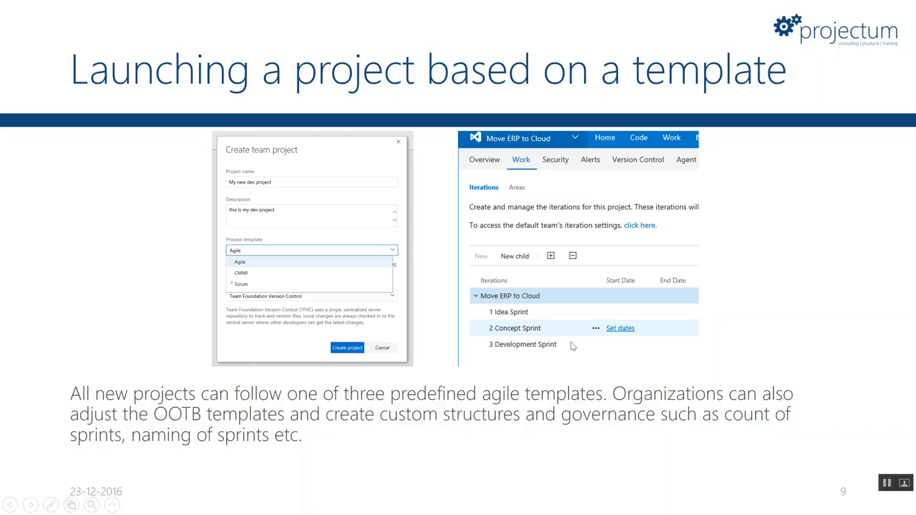
pyautogui.moveTo(541, 355)
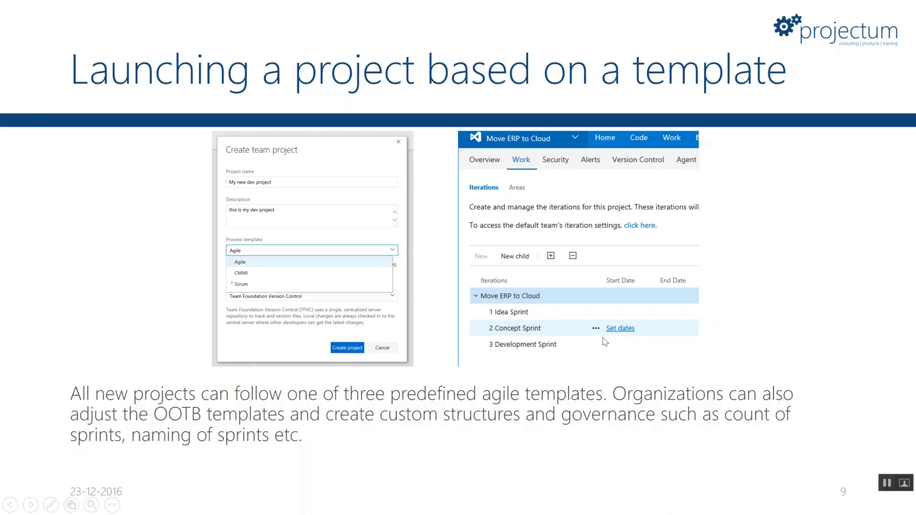
pyautogui.moveTo(765, 313)
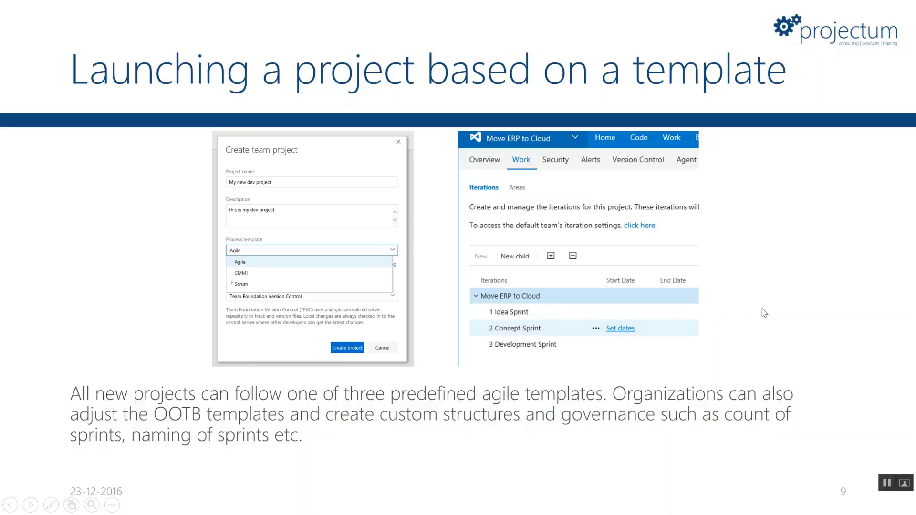
# Advance the slideshow to the 'Connecting Project to VSTS' slide.
pyautogui.press('Right')
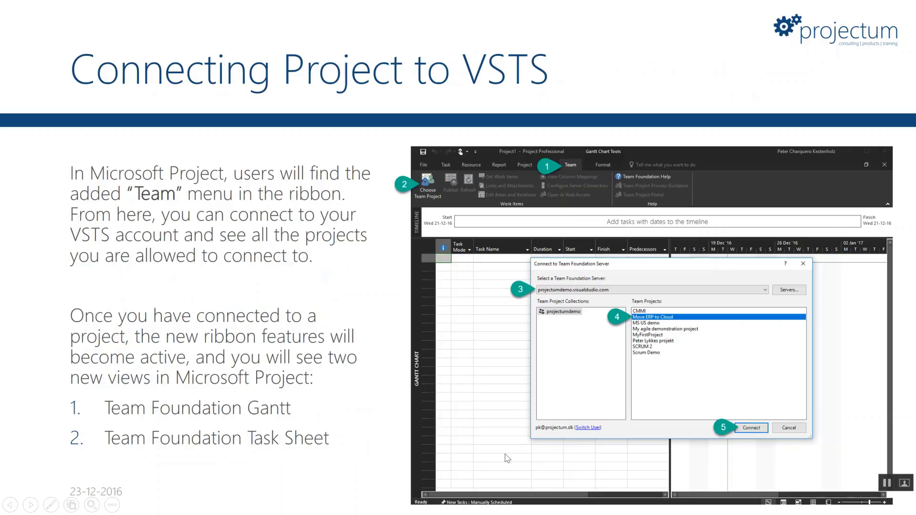
pyautogui.moveTo(705, 314)
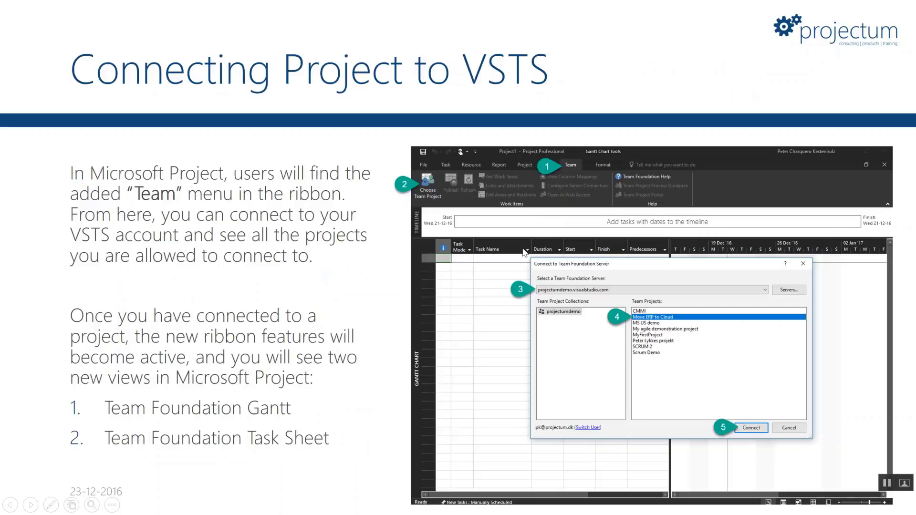
pyautogui.moveTo(757, 162)
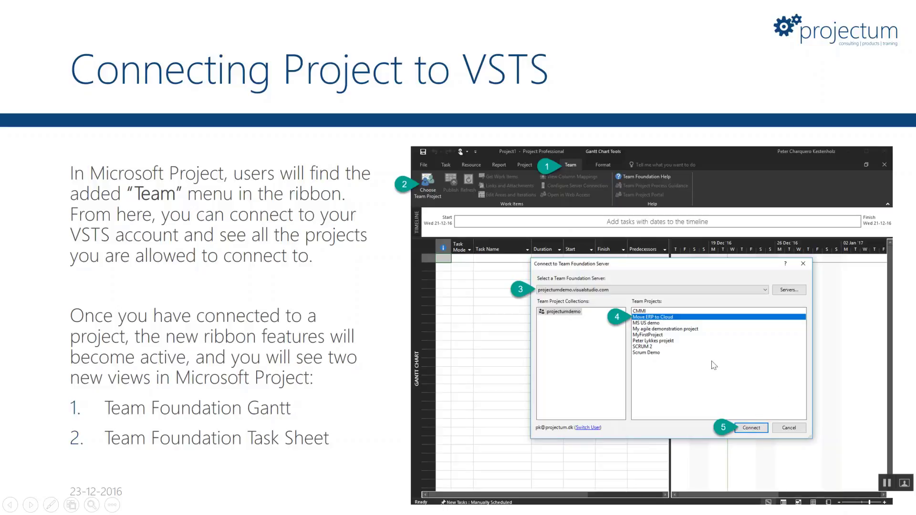
pyautogui.moveTo(277, 416)
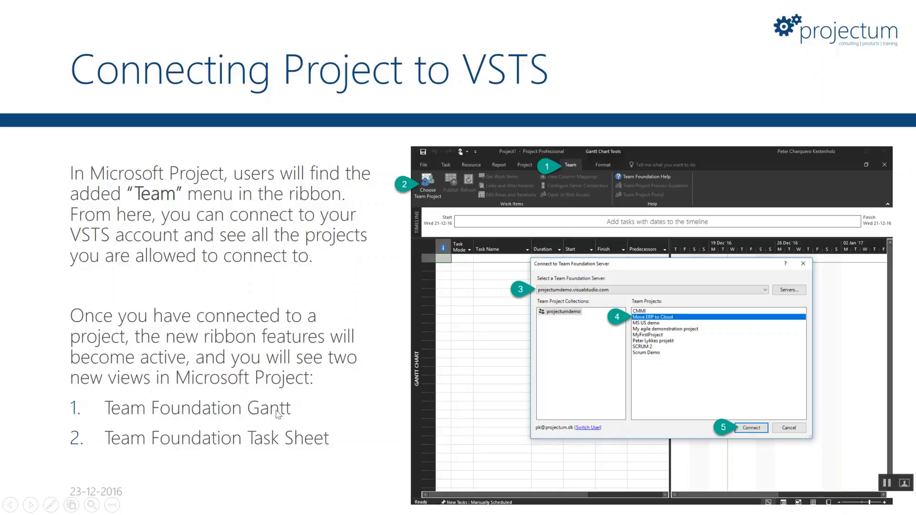
pyautogui.moveTo(304, 447)
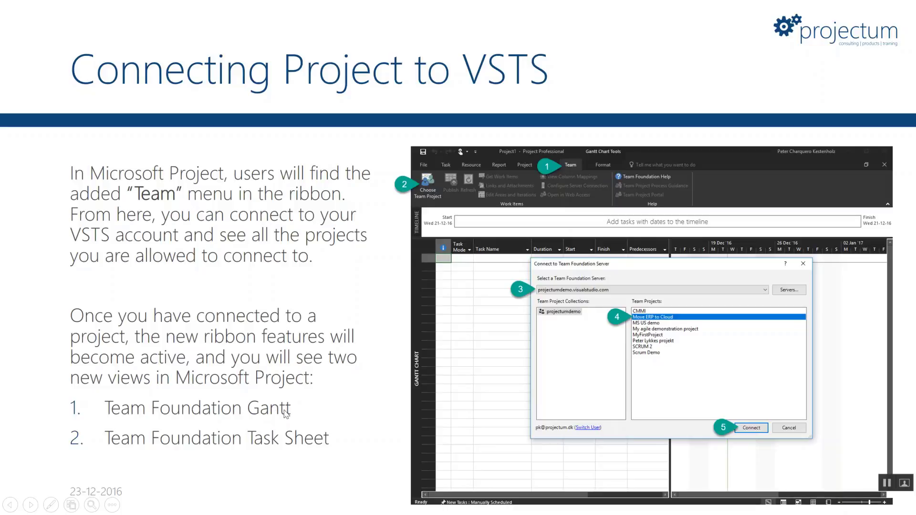
pyautogui.moveTo(283, 444)
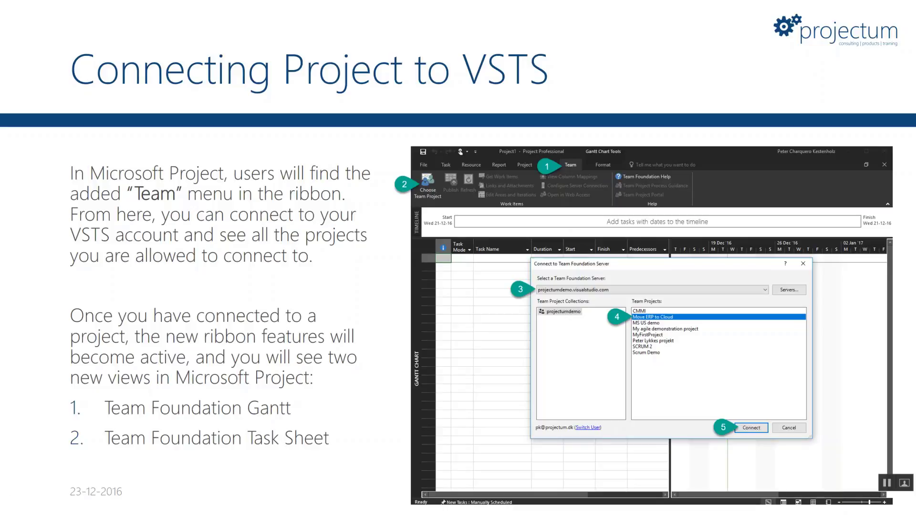
# Advance the slideshow to the 'Syncing your data' slide.
pyautogui.press('Right')
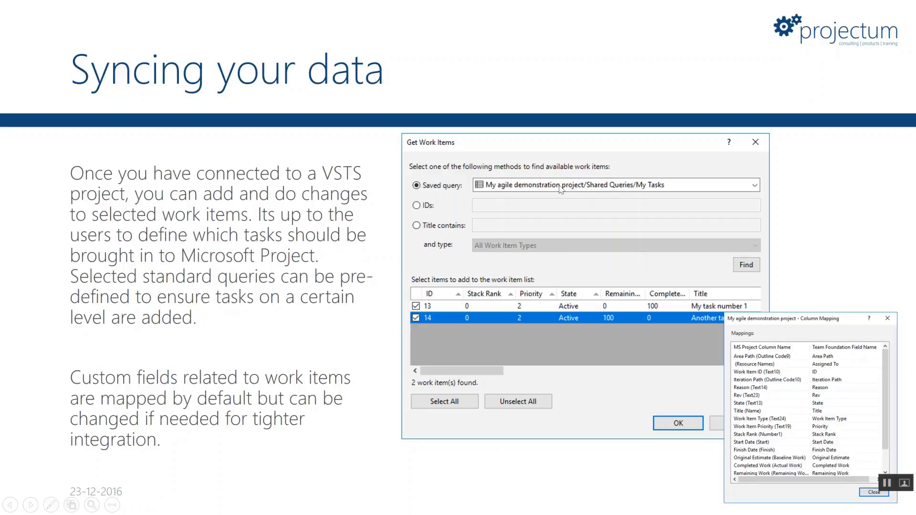
pyautogui.moveTo(556, 189)
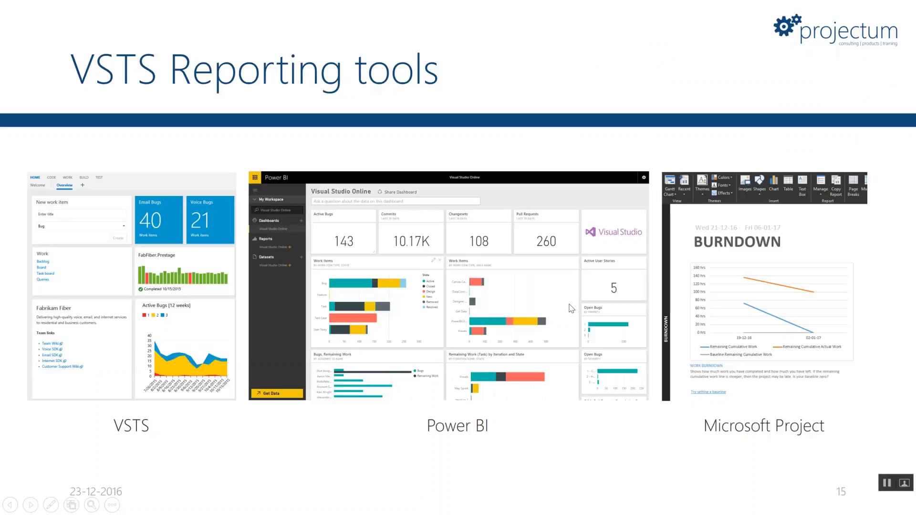
pyautogui.moveTo(556, 290)
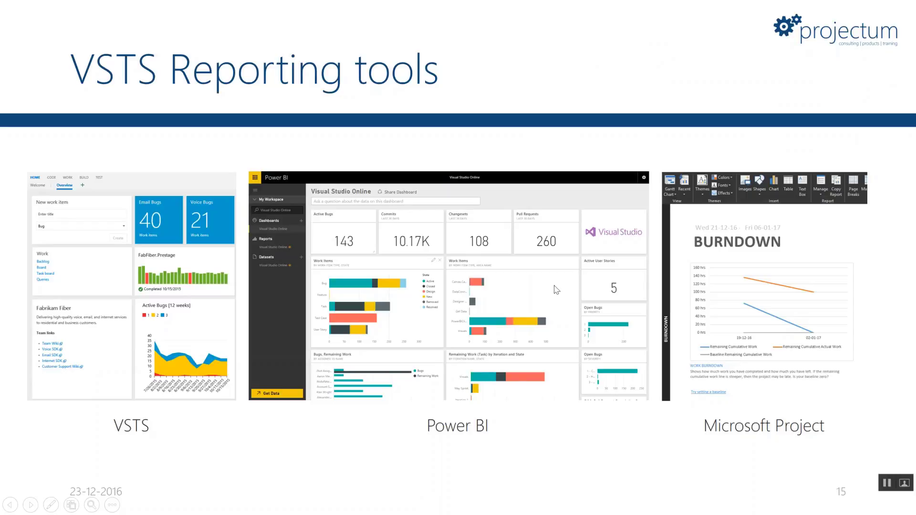
pyautogui.moveTo(157, 233)
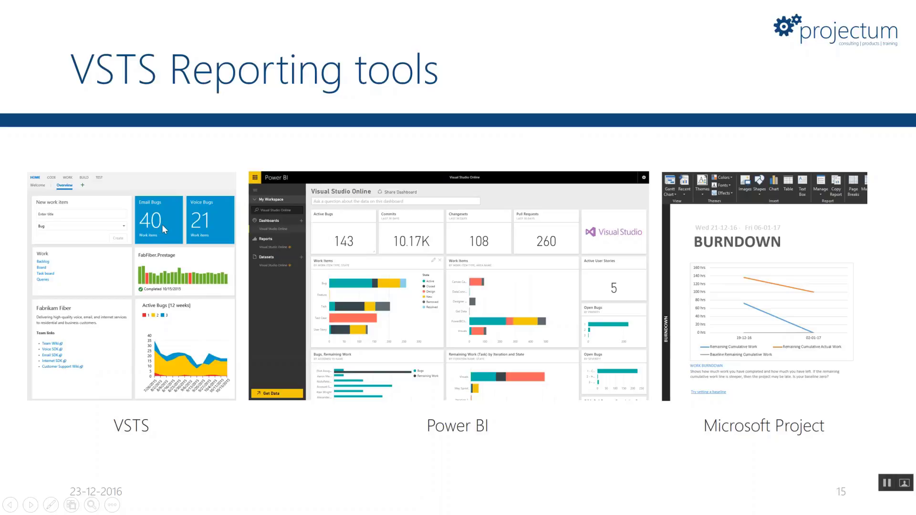
pyautogui.moveTo(213, 308)
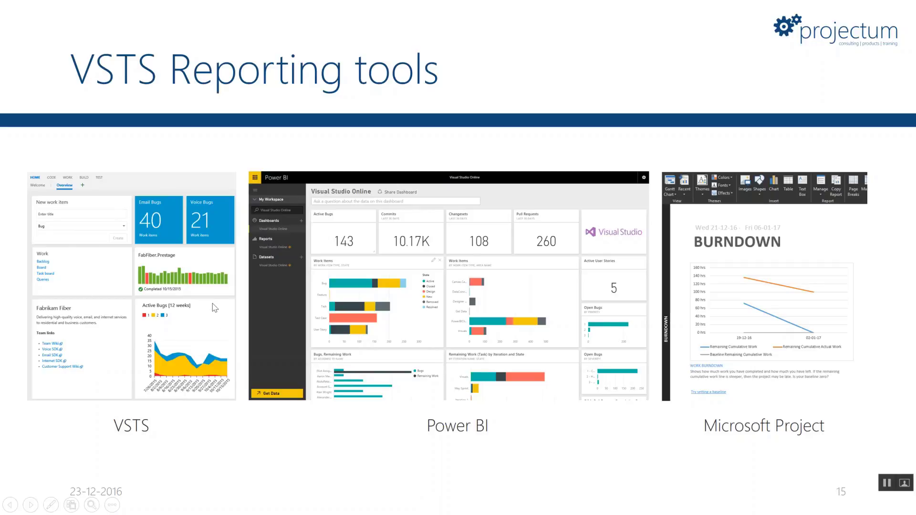
pyautogui.moveTo(499, 443)
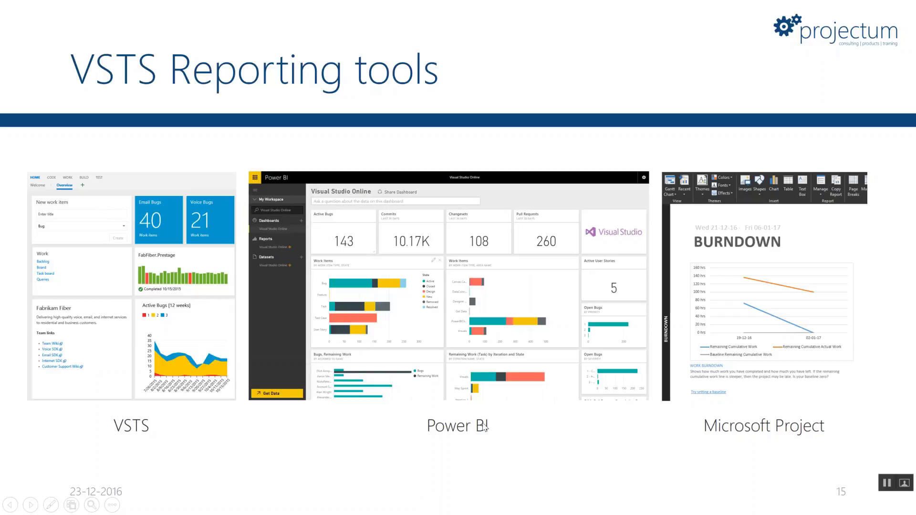
pyautogui.moveTo(484, 428)
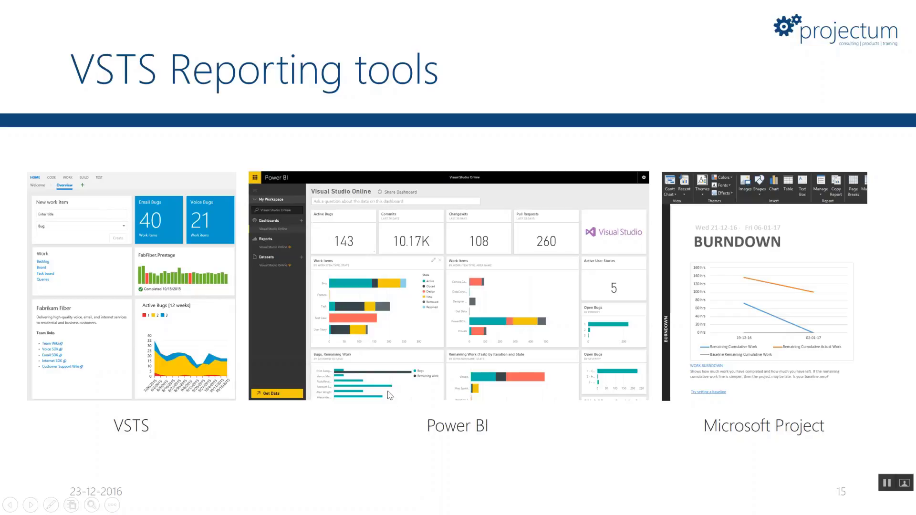
pyautogui.moveTo(380, 415)
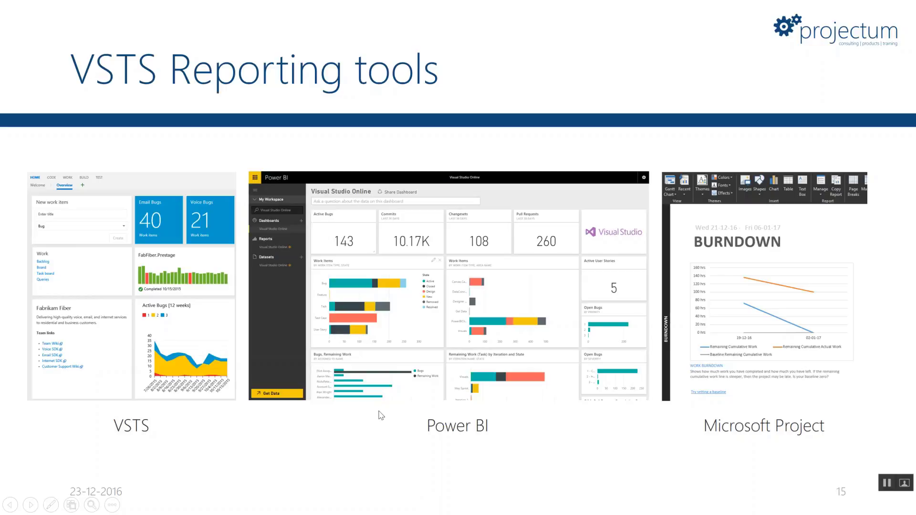
pyautogui.moveTo(446, 424)
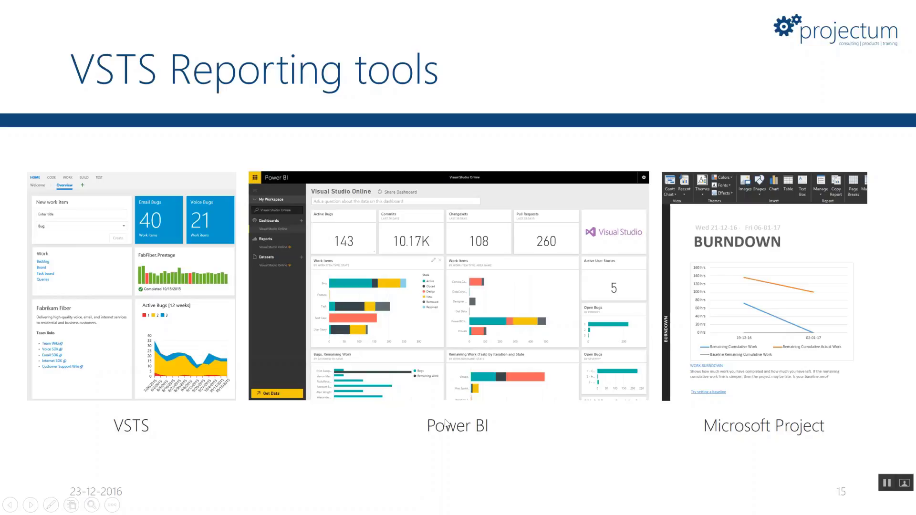
pyautogui.moveTo(495, 357)
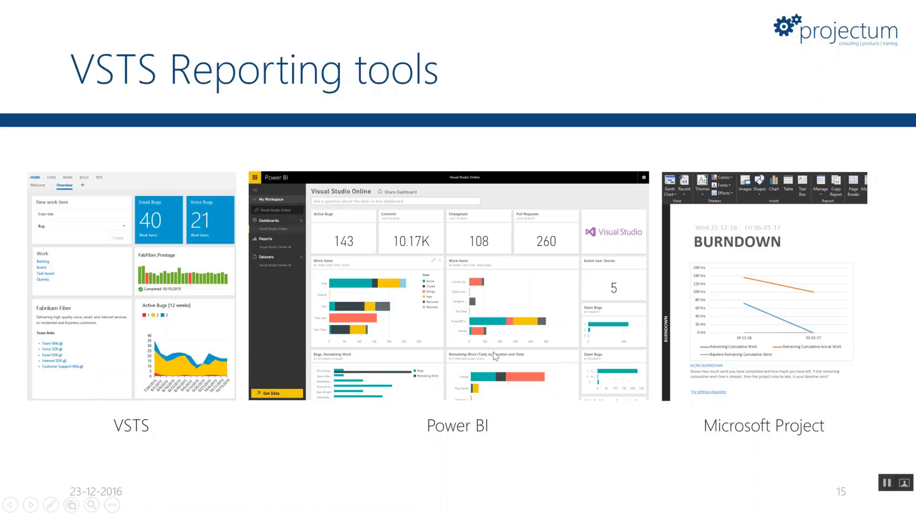
pyautogui.moveTo(528, 356)
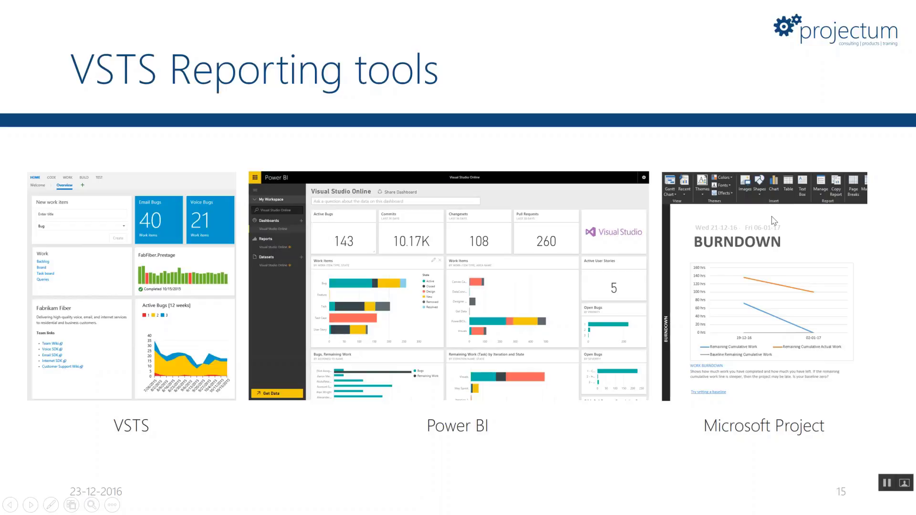
# Advance the slideshow to the VSTS training materials and guides slide.
pyautogui.press('Right')
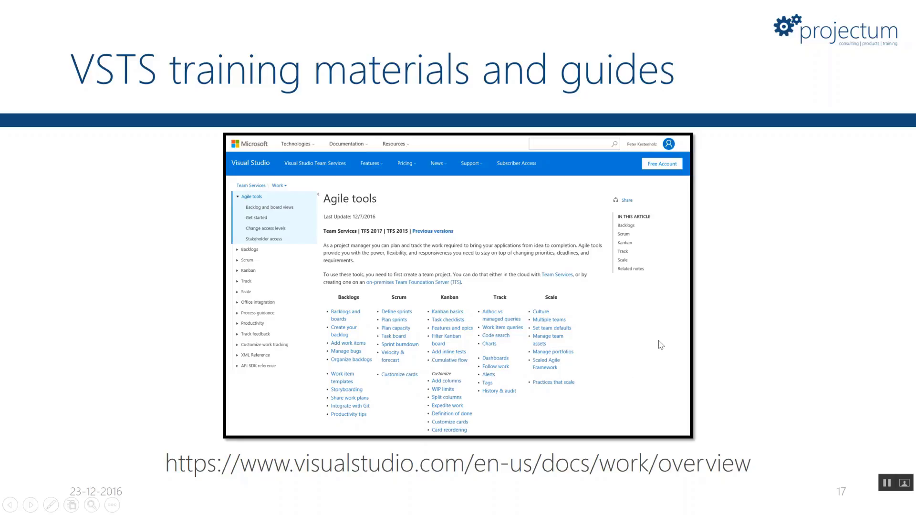
pyautogui.moveTo(475, 293)
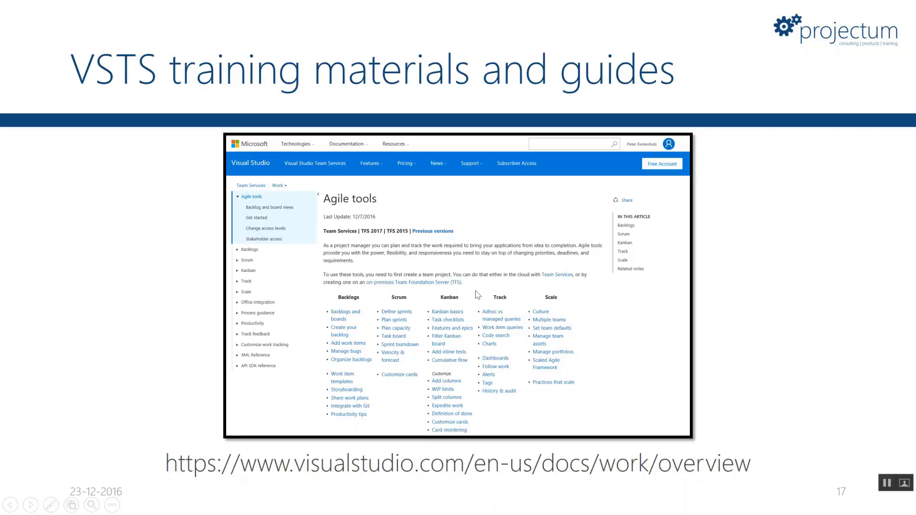
pyautogui.moveTo(468, 281)
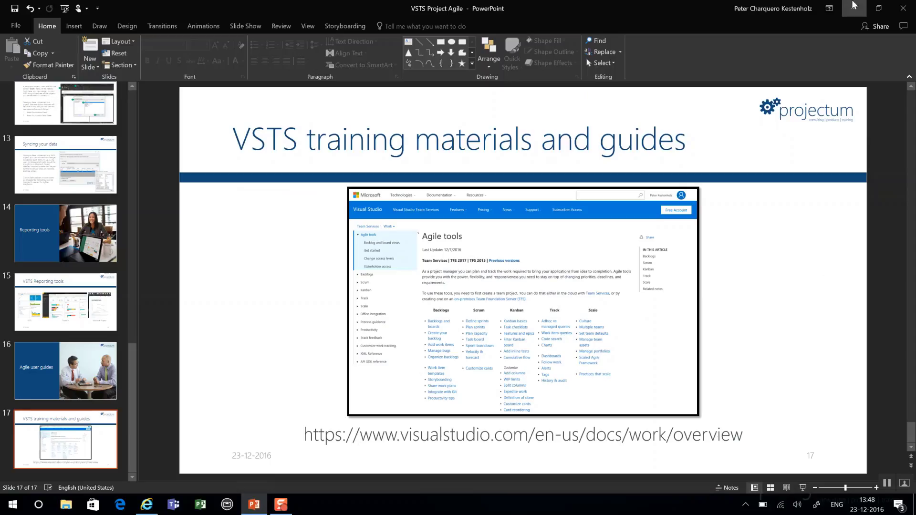
# Switch from PowerPoint to the VSTS home page open in the browser.
pyautogui.click(147, 504)
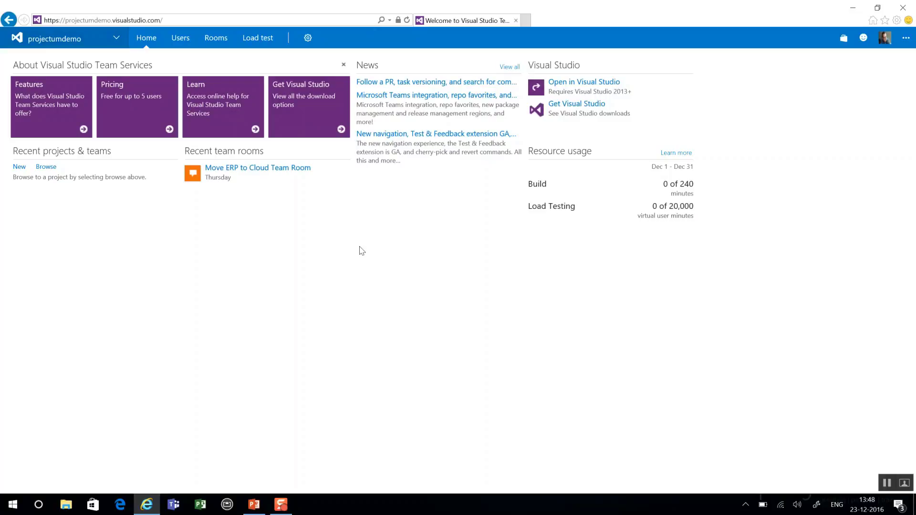
pyautogui.moveTo(108, 76)
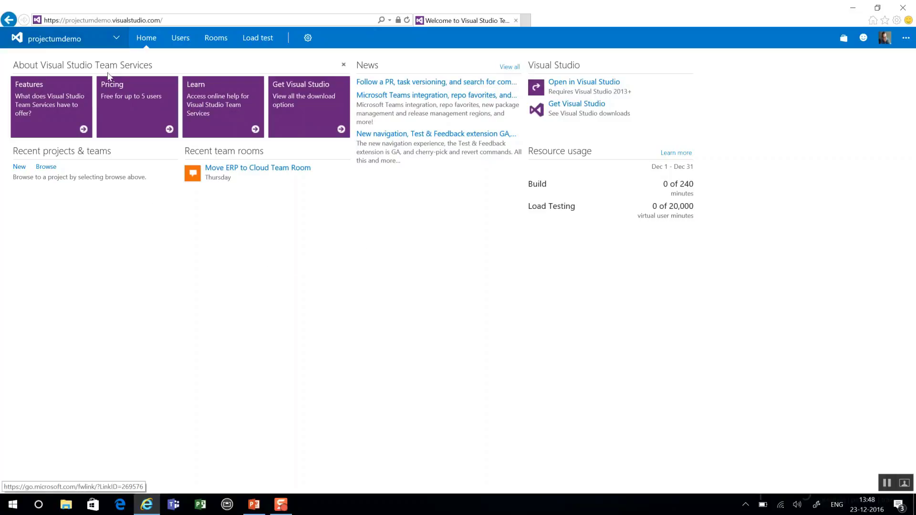
# Name the new team project 'My demo project III' and enter its description.
pyautogui.click(19, 167)
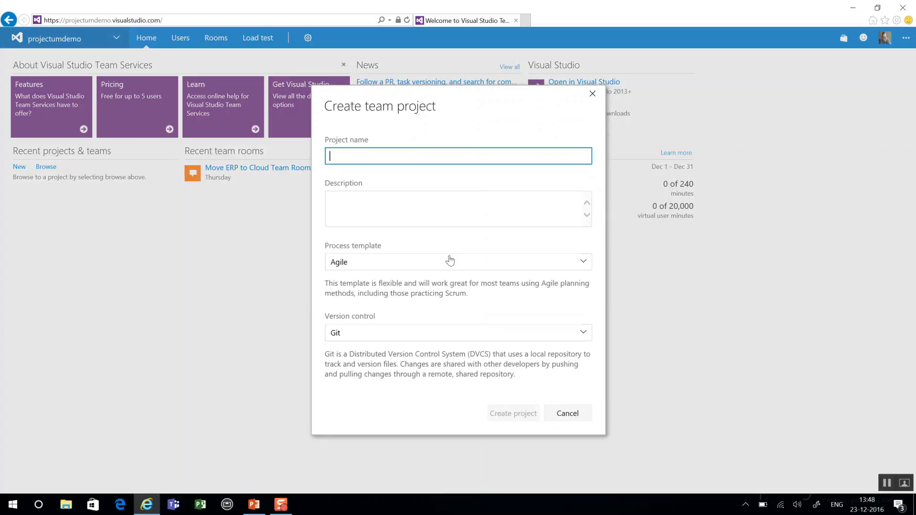
pyautogui.write('M')
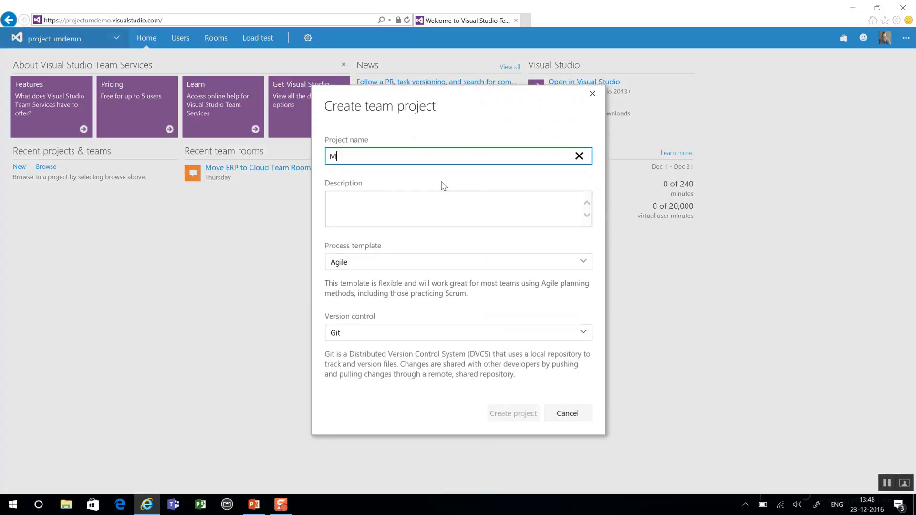
pyautogui.write('y demo project II')
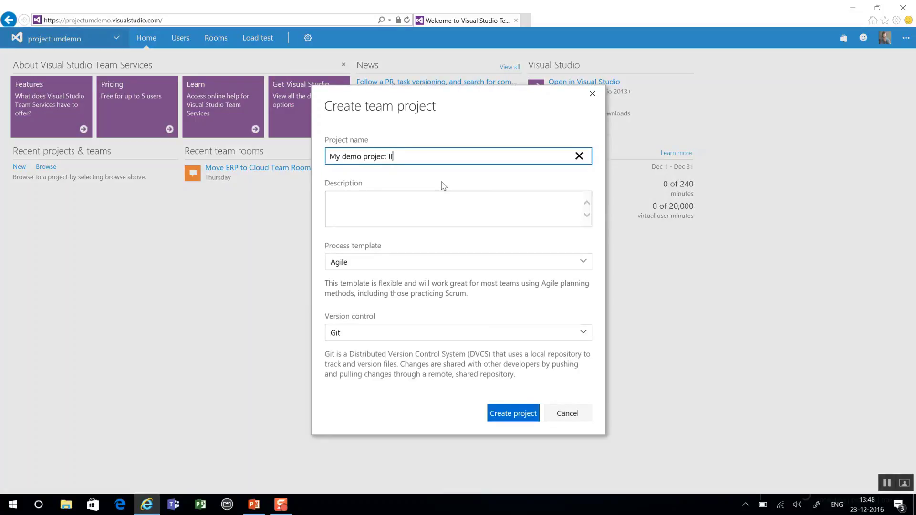
pyautogui.write('my description')
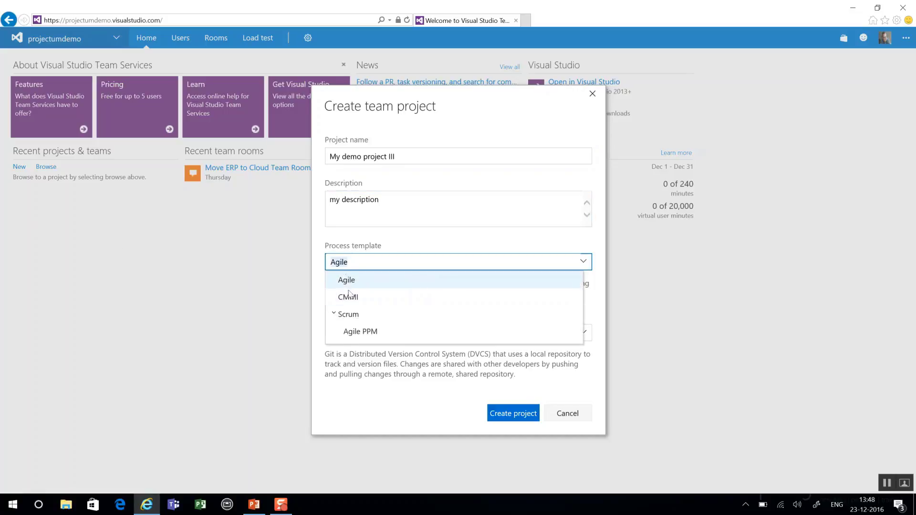
pyautogui.moveTo(404, 337)
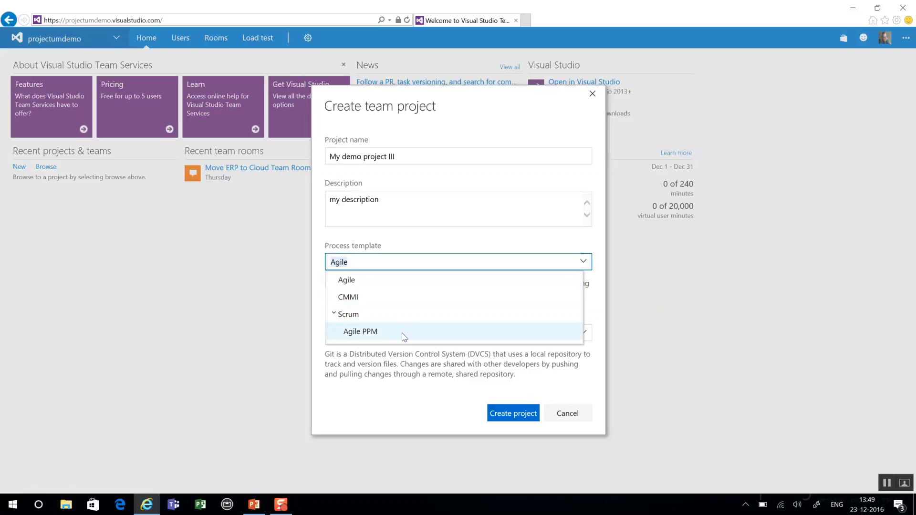
pyautogui.moveTo(380, 312)
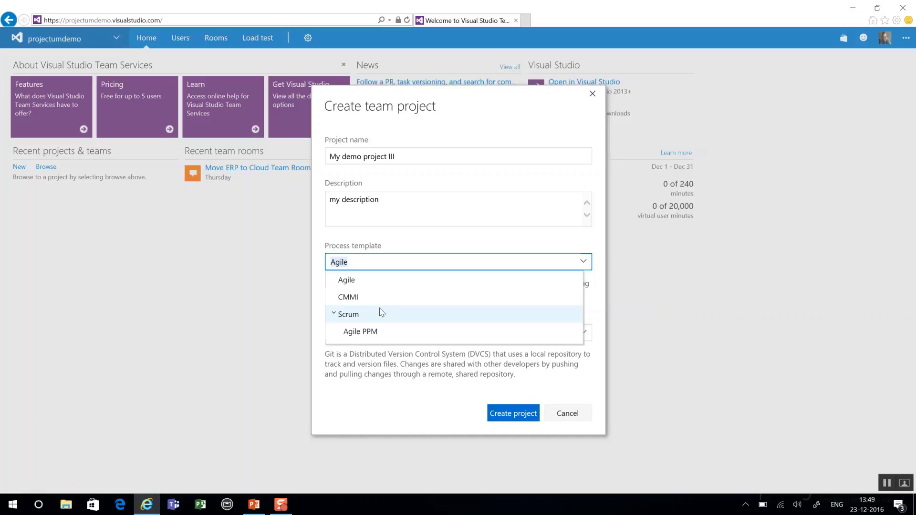
# Create the project with the Scrum process and Team Foundation Version Control.
pyautogui.click(347, 314)
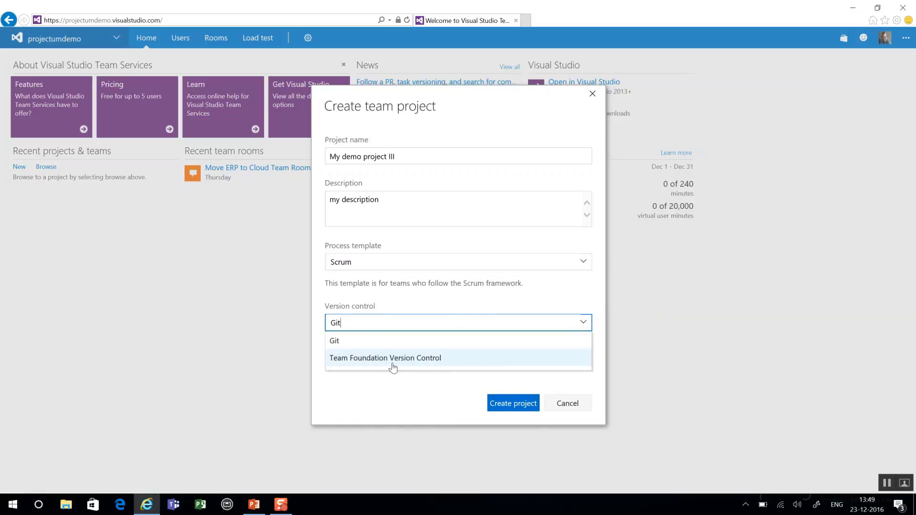
pyautogui.click(384, 358)
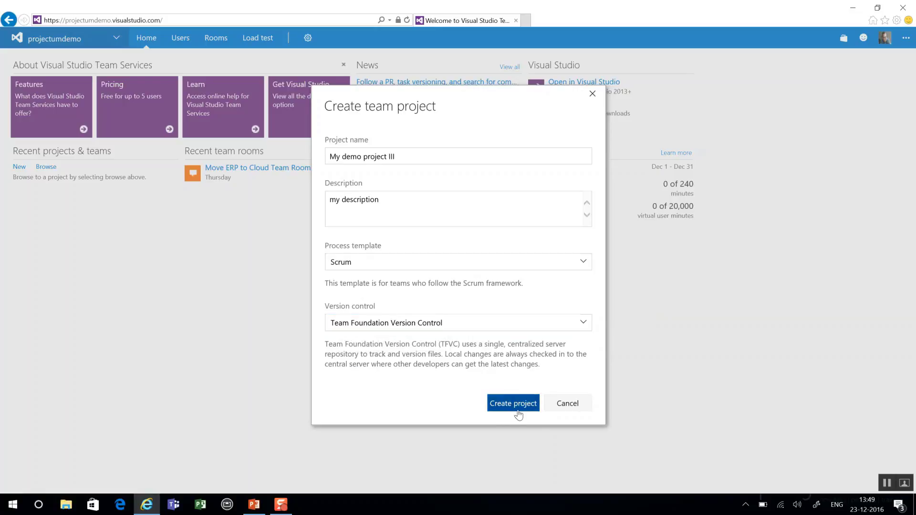
pyautogui.click(512, 403)
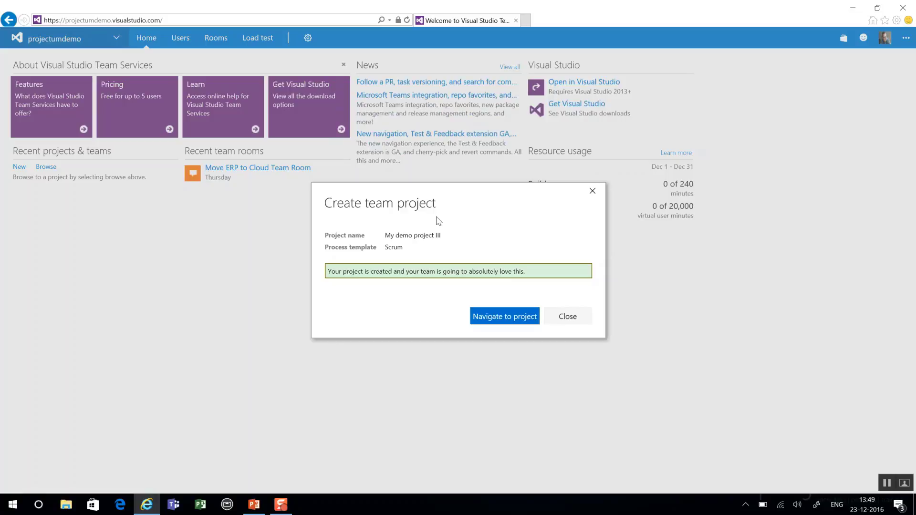
pyautogui.moveTo(522, 274)
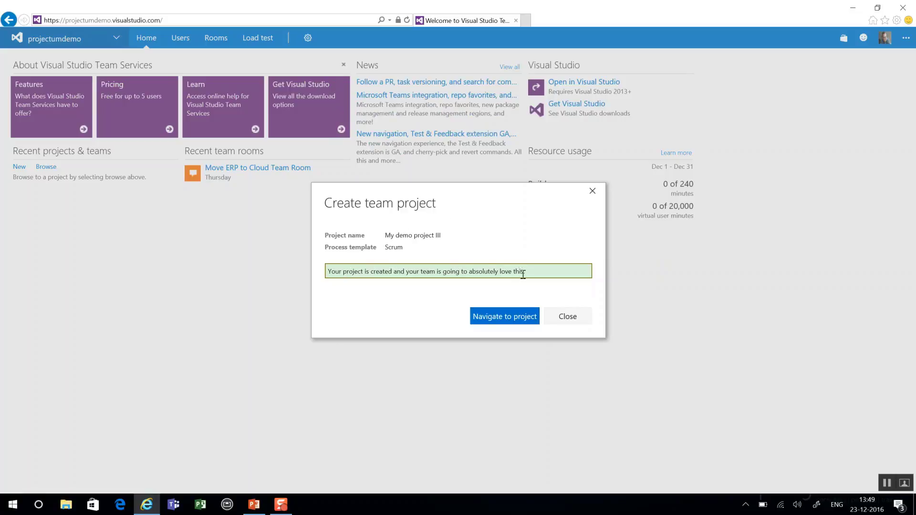
# Navigate into the new project and start managing its work on the Backlog items board.
pyautogui.click(504, 316)
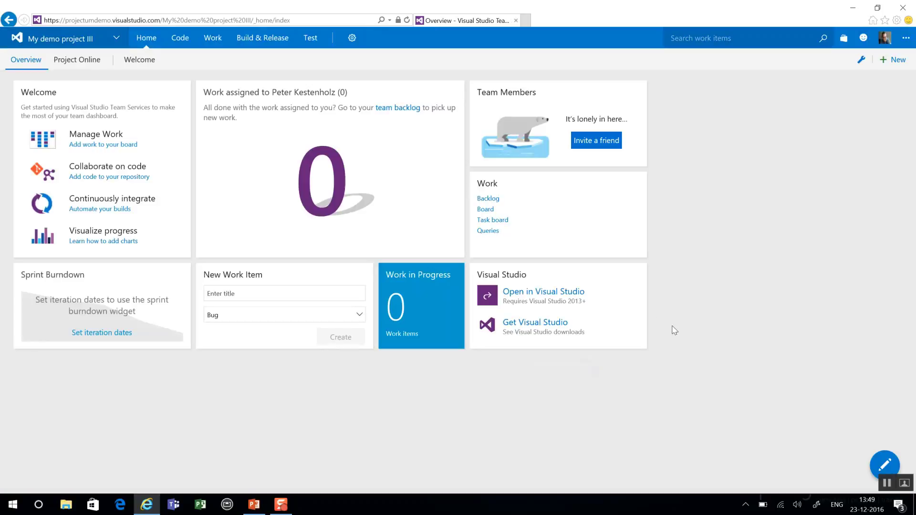
pyautogui.moveTo(658, 324)
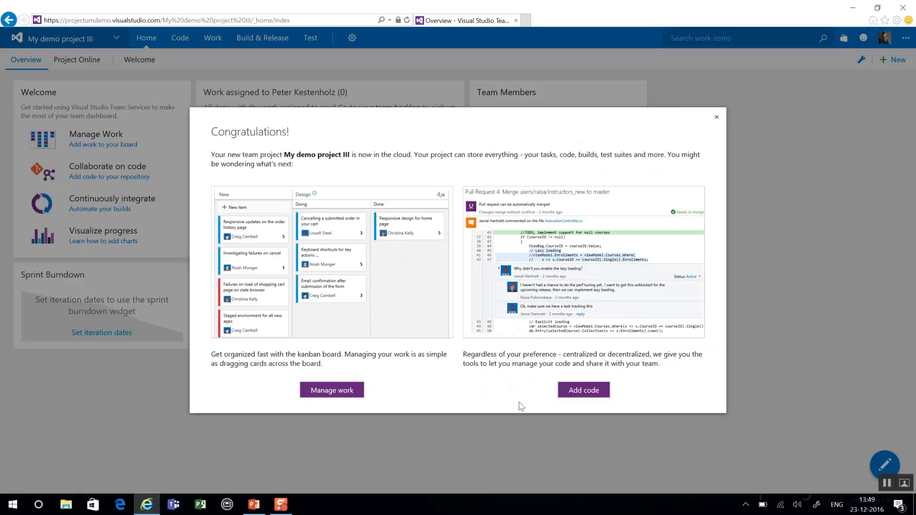
pyautogui.moveTo(393, 410)
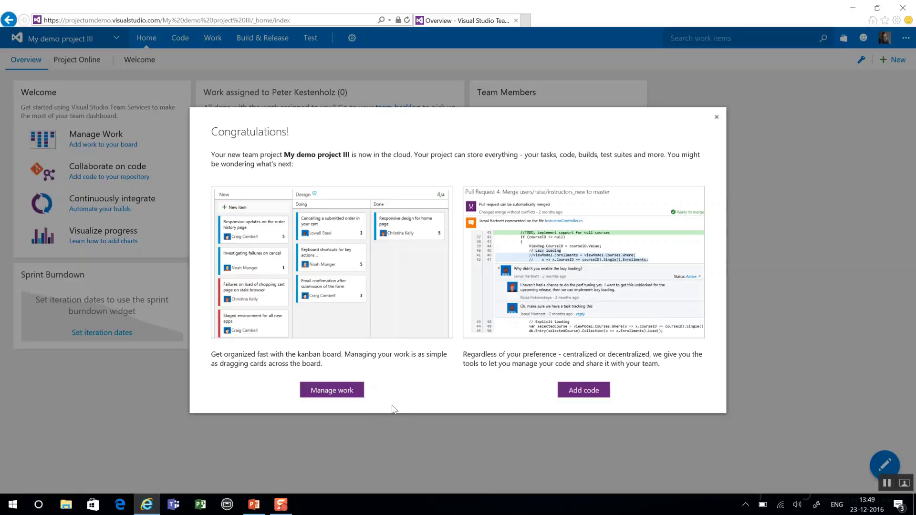
pyautogui.moveTo(439, 409)
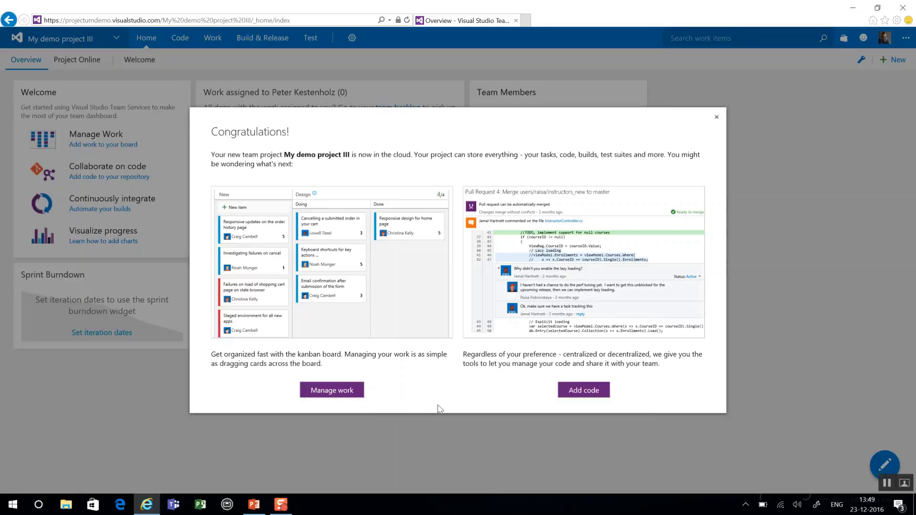
pyautogui.moveTo(456, 395)
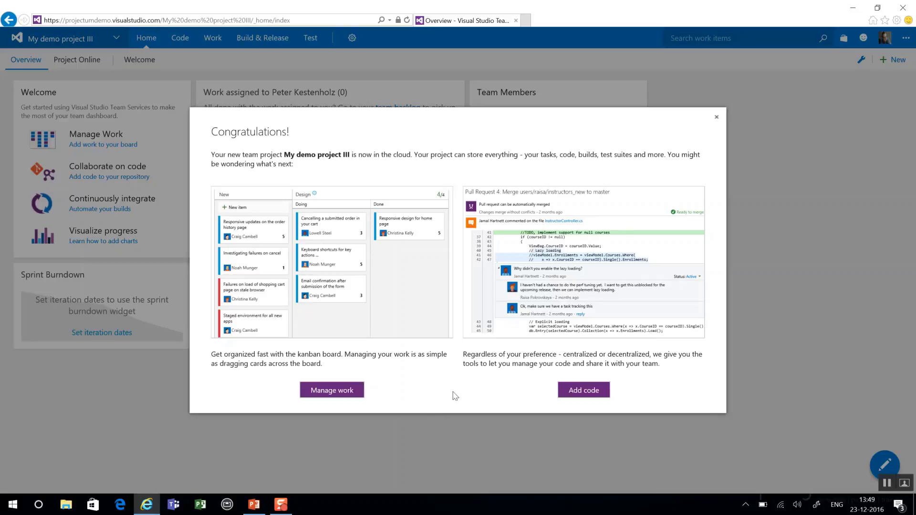
pyautogui.click(331, 389)
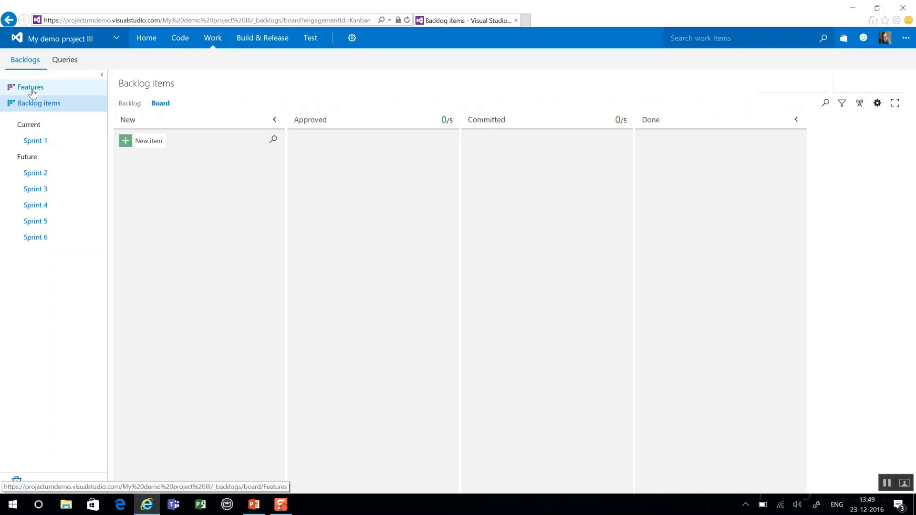
pyautogui.moveTo(39, 103)
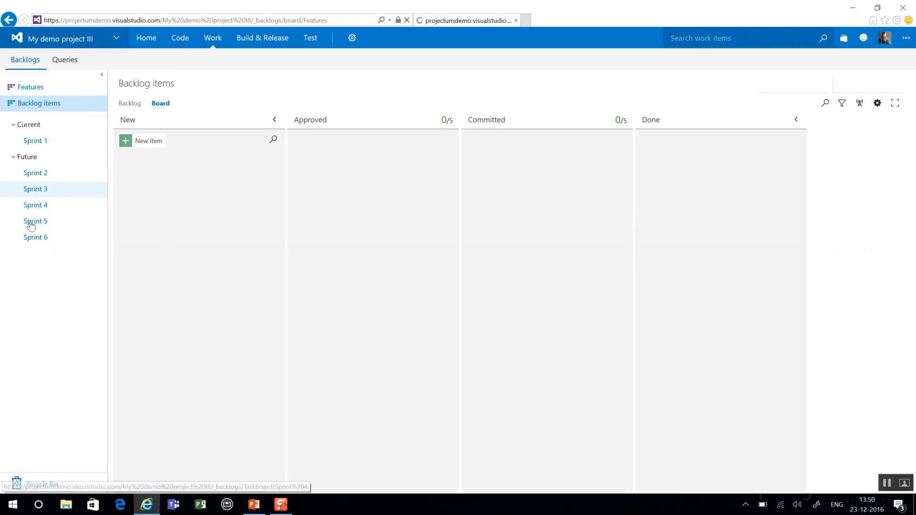
# Add a feature named 'My feature' on the Features board.
pyautogui.click(29, 86)
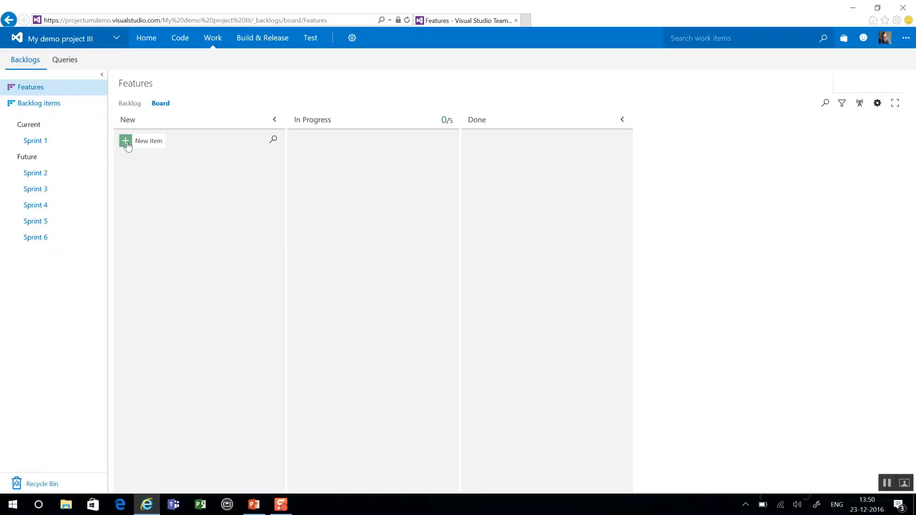
pyautogui.click(141, 142)
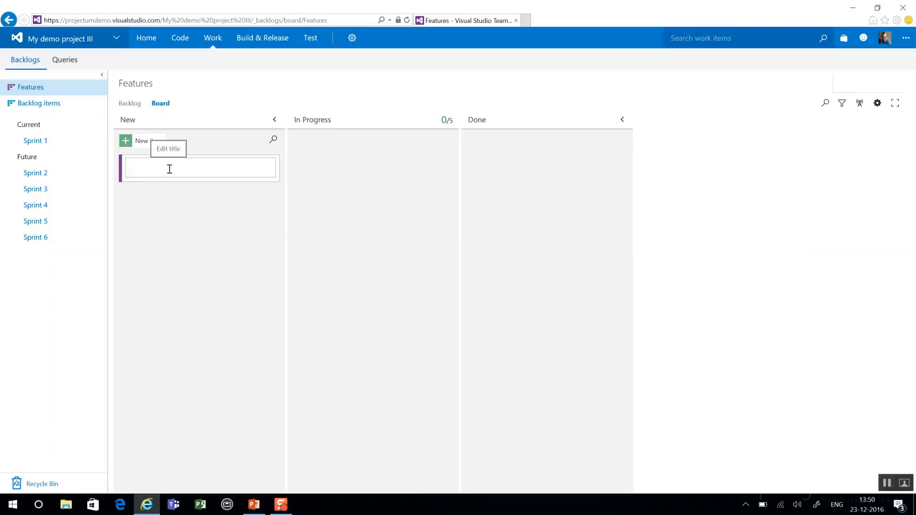
pyautogui.write('My feature')
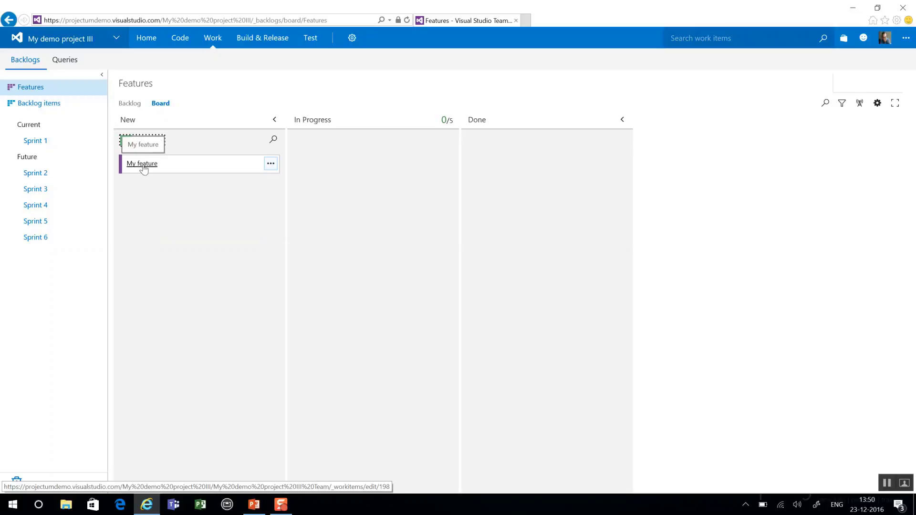
# Add product backlog item 'Item 1' beneath My feature.
pyautogui.click(270, 163)
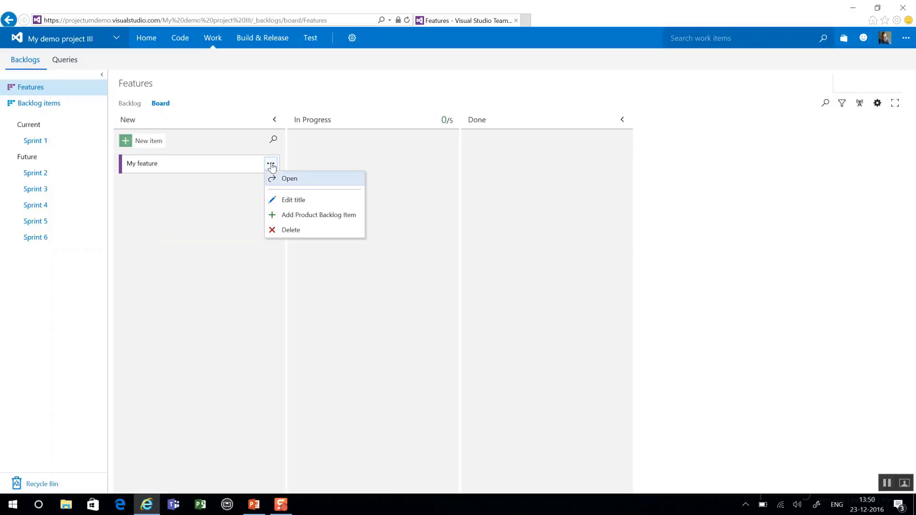
pyautogui.moveTo(318, 214)
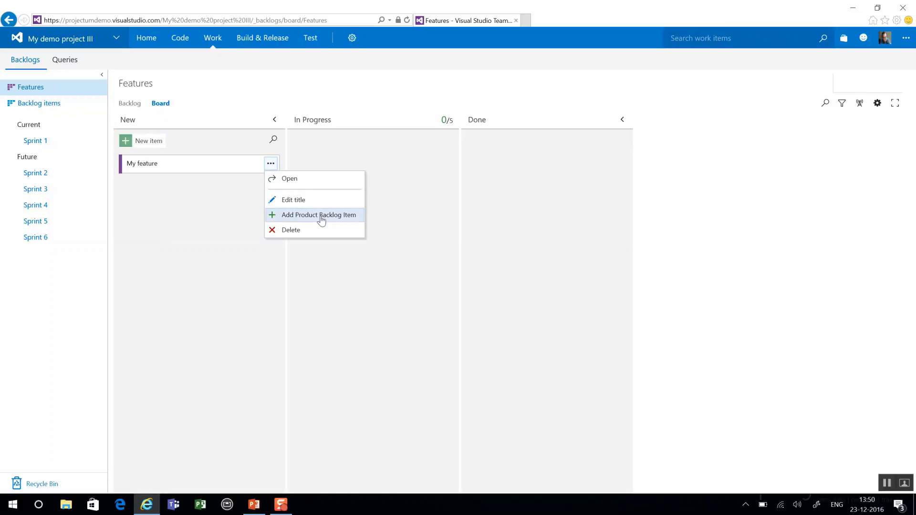
pyautogui.click(319, 215)
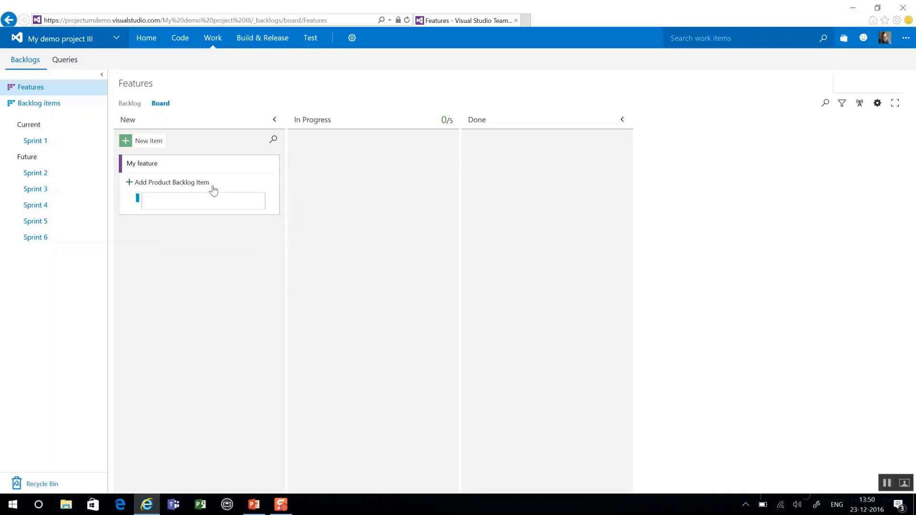
pyautogui.write('Item 1')
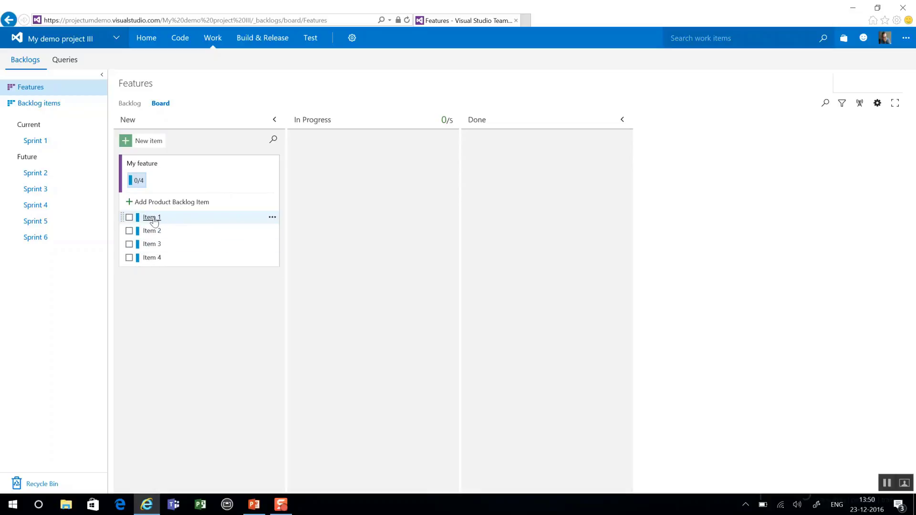
# Assign Item 1 to the suggested team member and fill in its description and acceptance criteria.
pyautogui.click(152, 217)
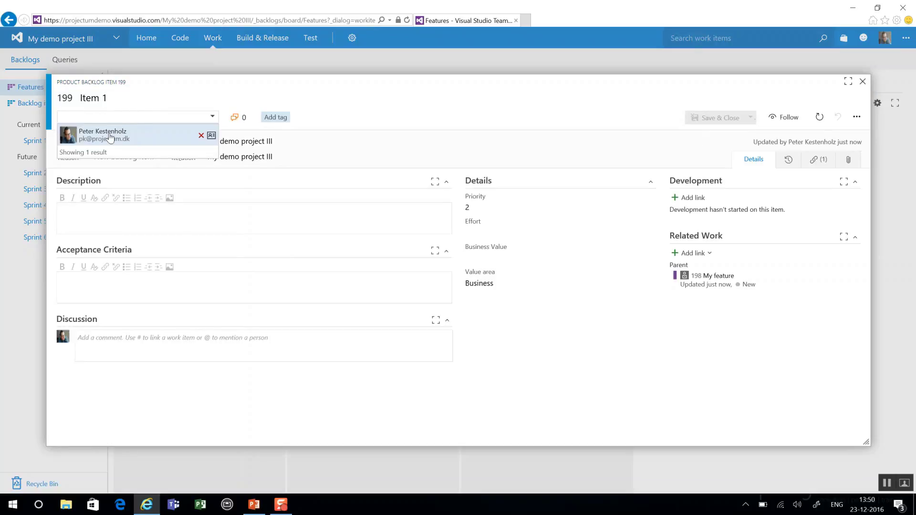
pyautogui.click(102, 135)
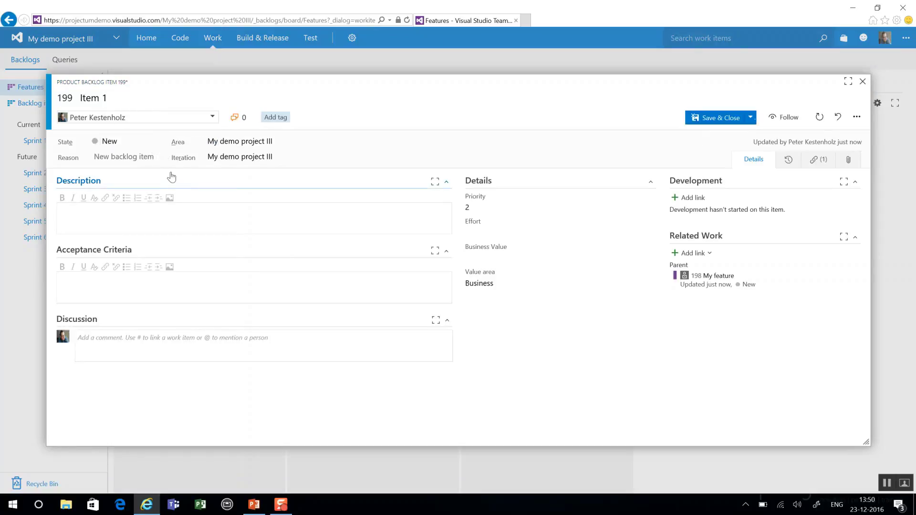
pyautogui.click(251, 219)
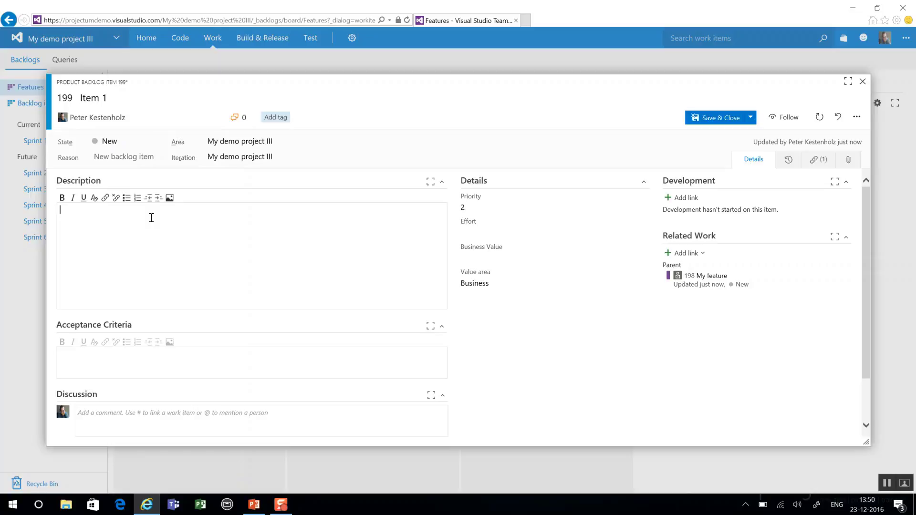
pyautogui.write('how to this')
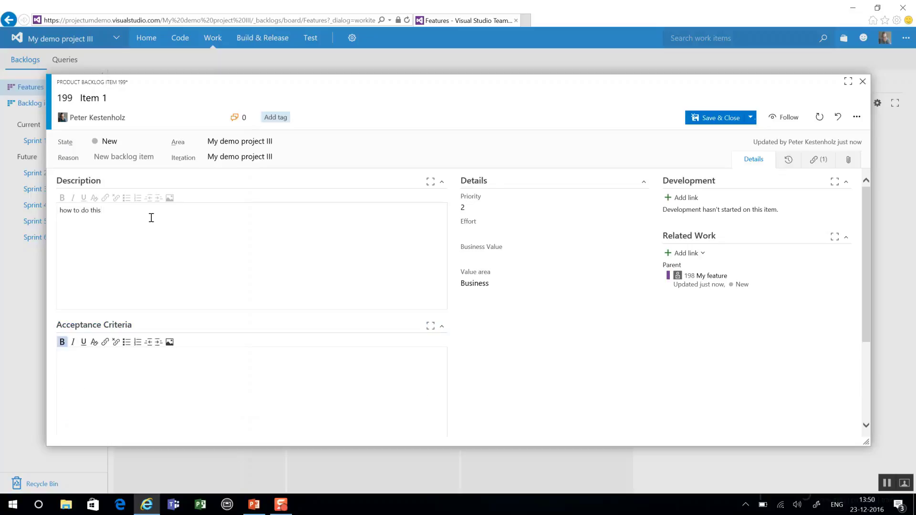
pyautogui.write('crit')
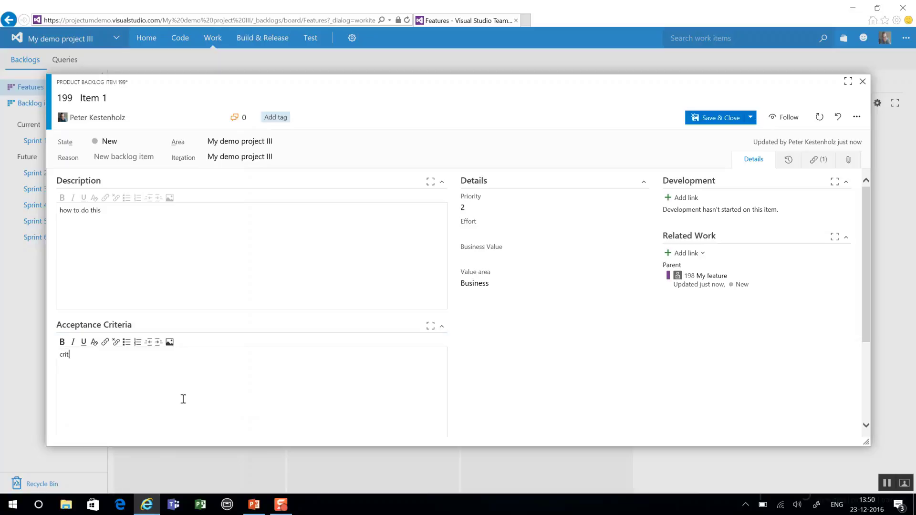
pyautogui.scroll(-3)
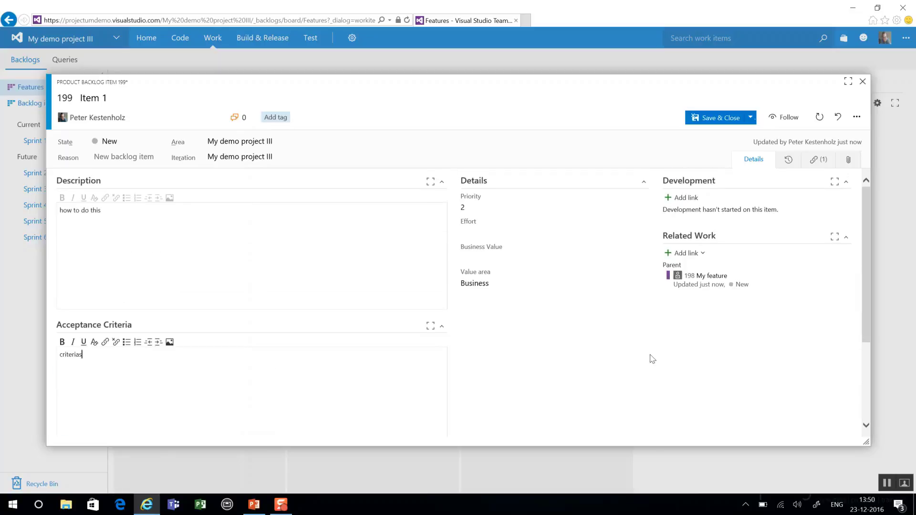
# Give Item 1 priority 3, effort 80 and business value 100, then save and close it.
pyautogui.click(553, 207)
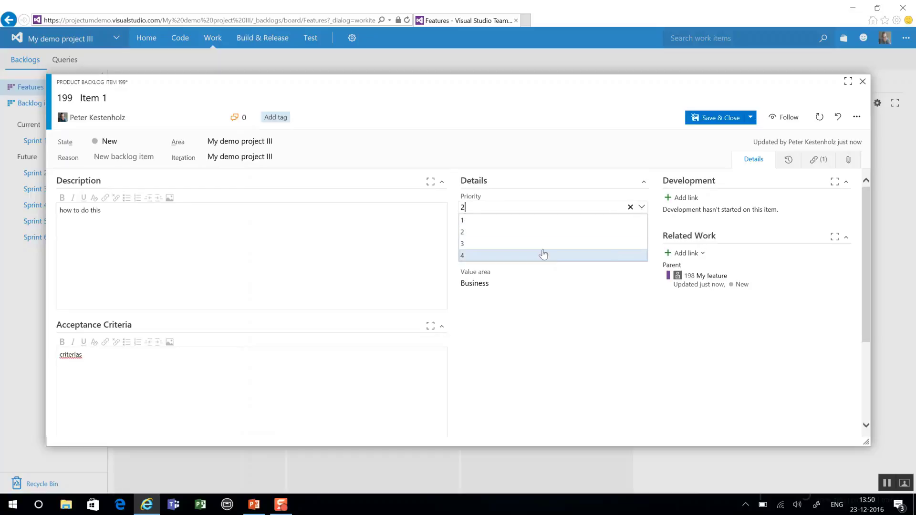
pyautogui.click(462, 243)
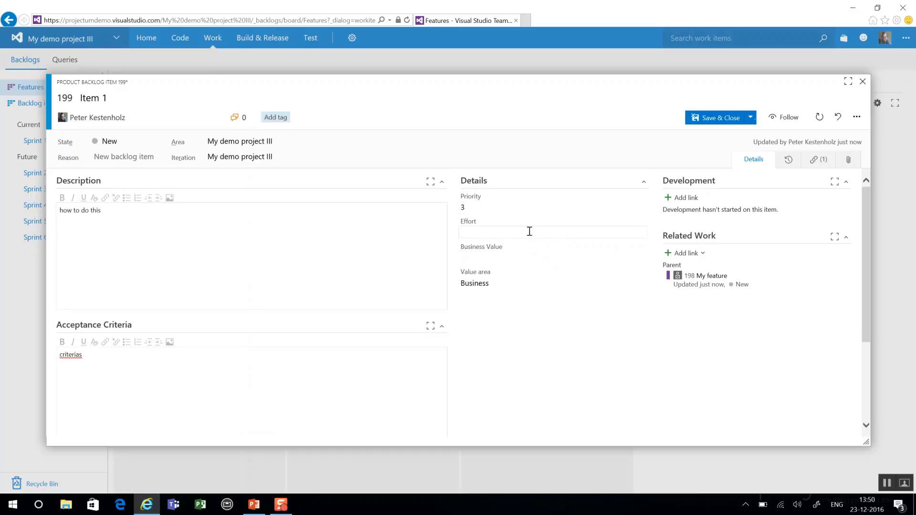
pyautogui.write('80')
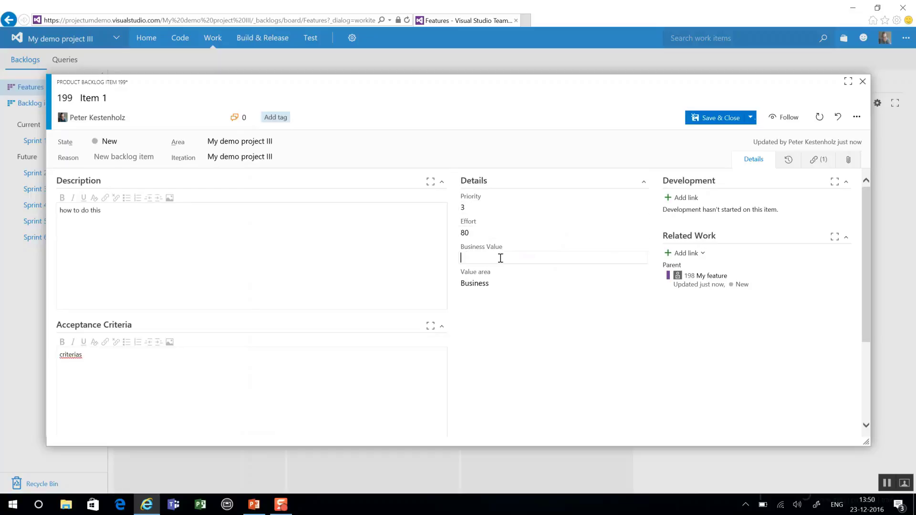
pyautogui.write('100')
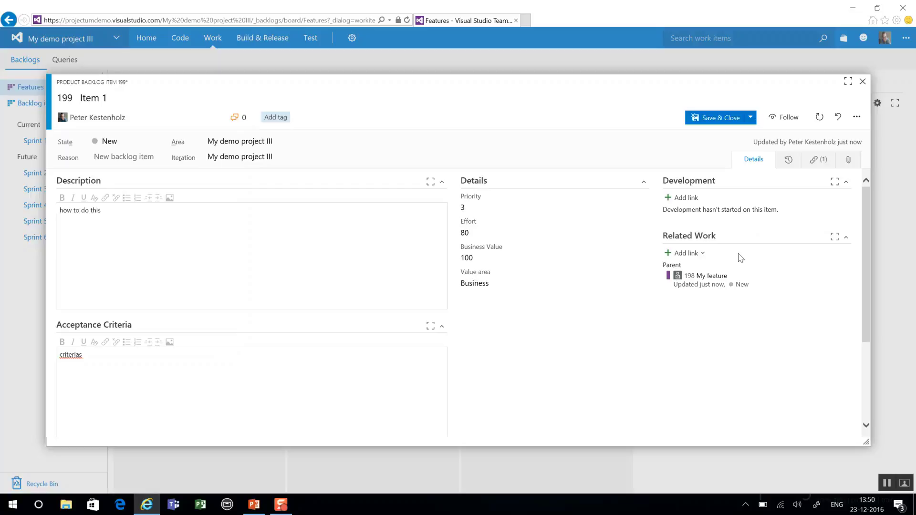
pyautogui.moveTo(850, 159)
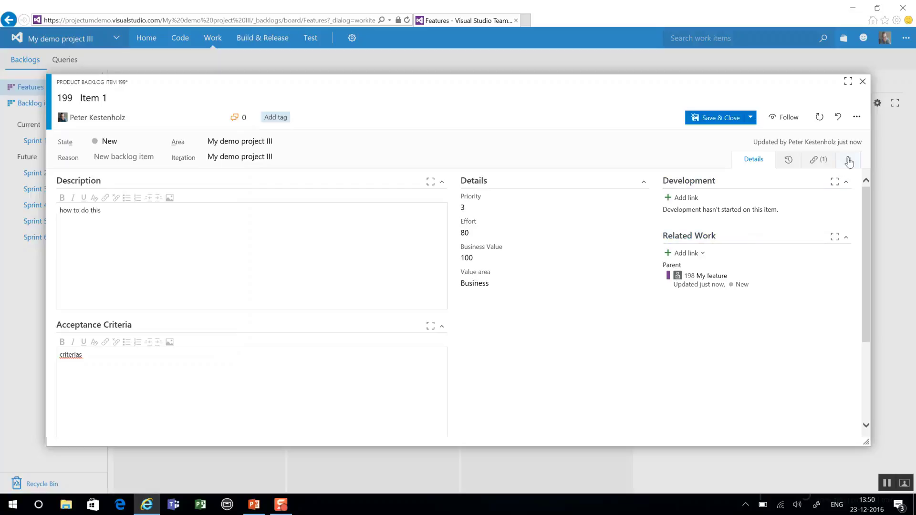
pyautogui.click(847, 159)
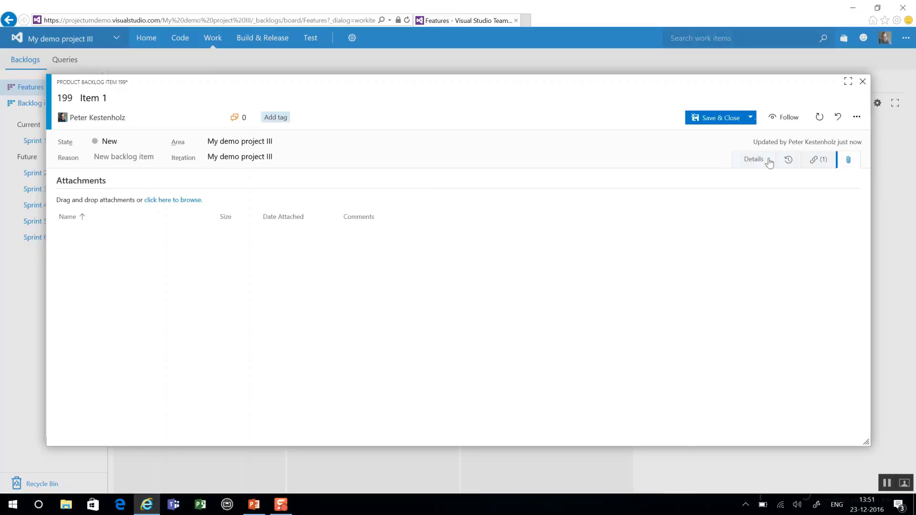
pyautogui.click(753, 159)
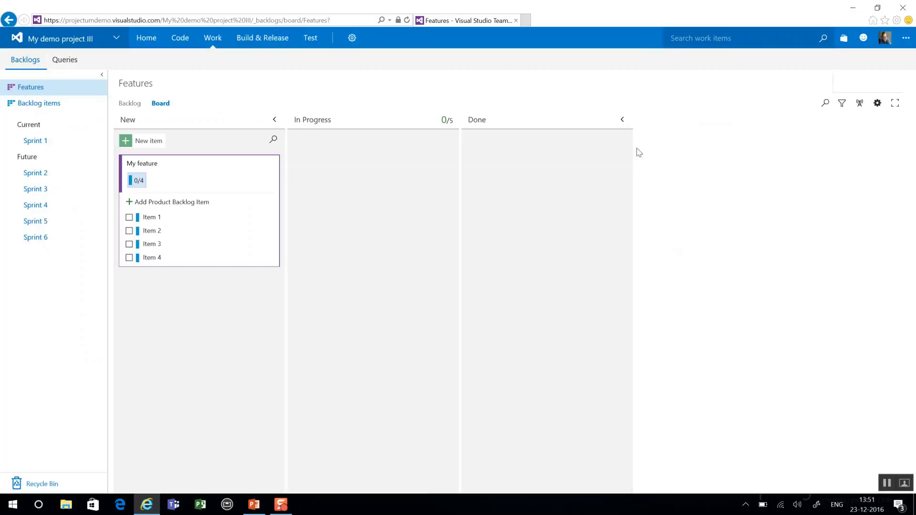
pyautogui.moveTo(151, 217)
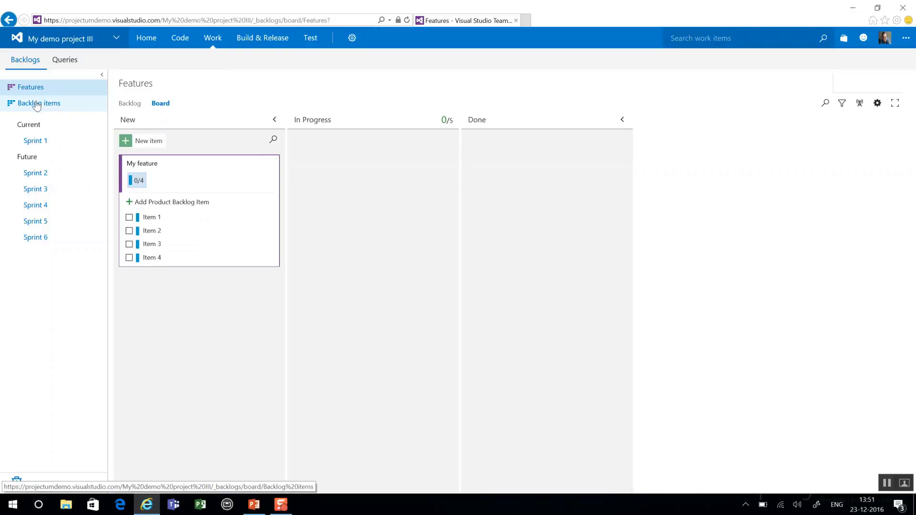
# Go to the Backlog items view and bring up the Sprint 1 task board.
pyautogui.click(39, 103)
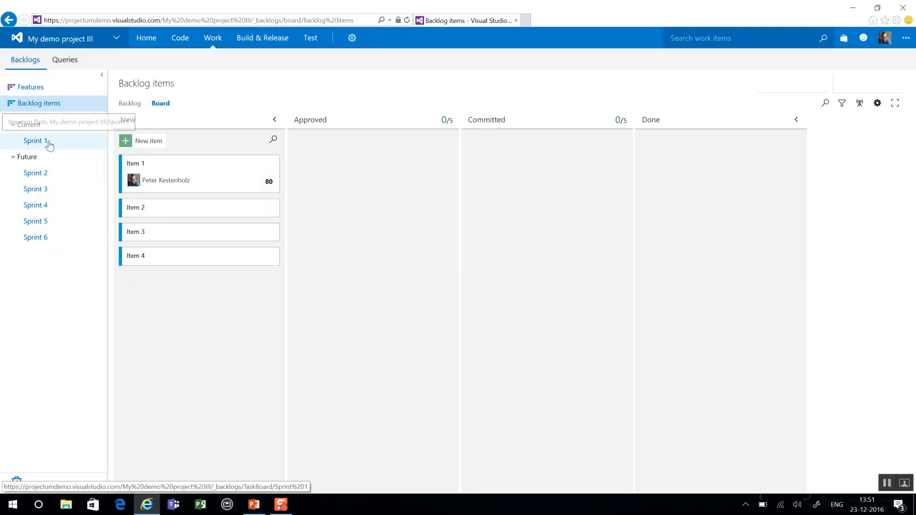
pyautogui.click(35, 142)
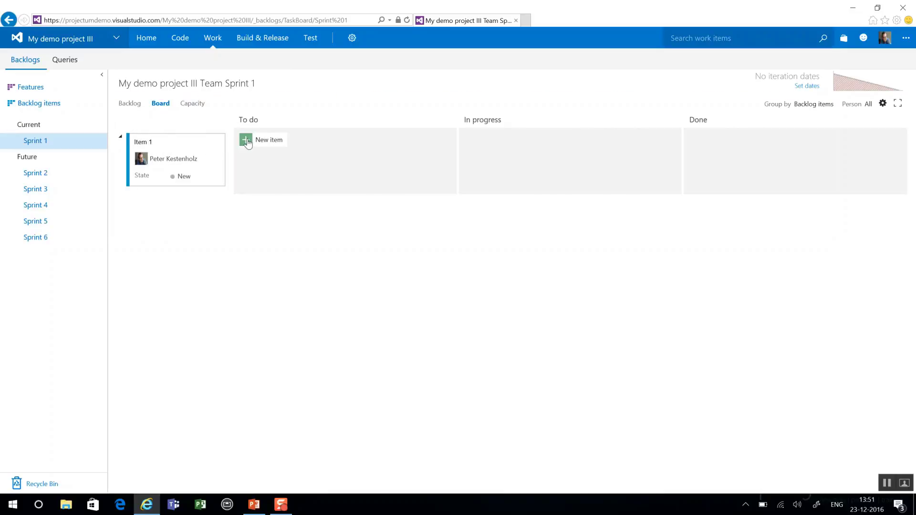
# Add Subtask a, b and c under Item 1 and assign Subtask c to Peter Kestenholz.
pyautogui.click(245, 139)
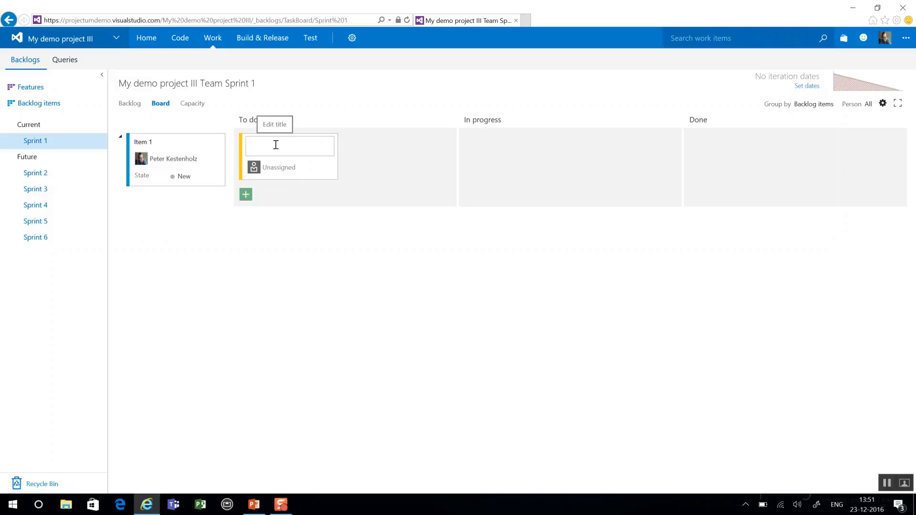
pyautogui.write('Subtask a')
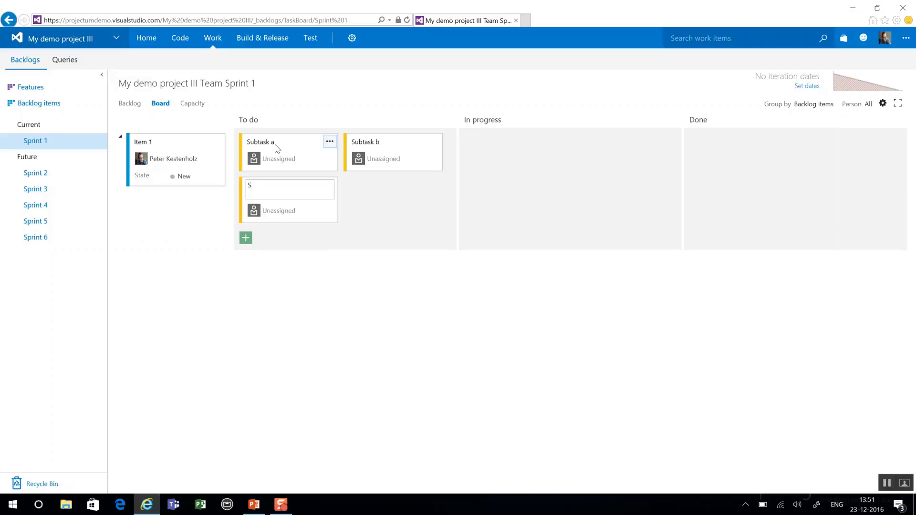
pyautogui.write('ubtask c')
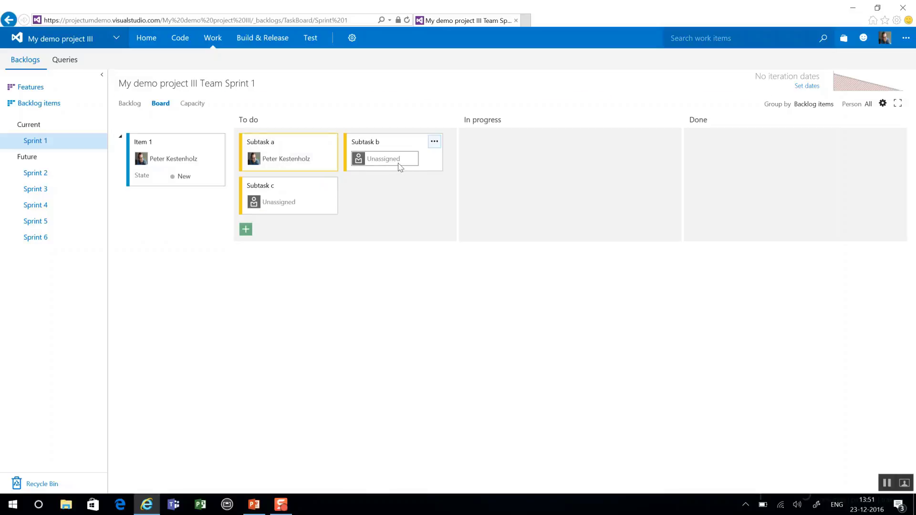
pyautogui.click(277, 201)
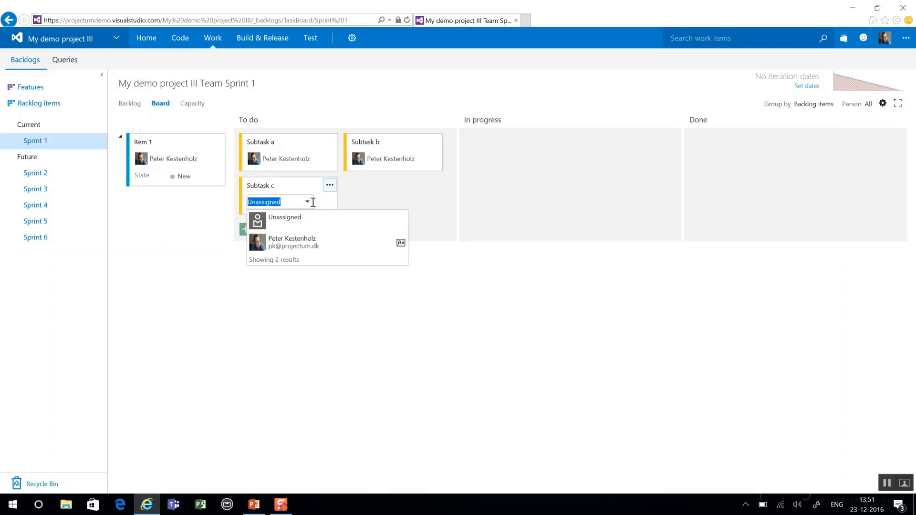
pyautogui.click(292, 241)
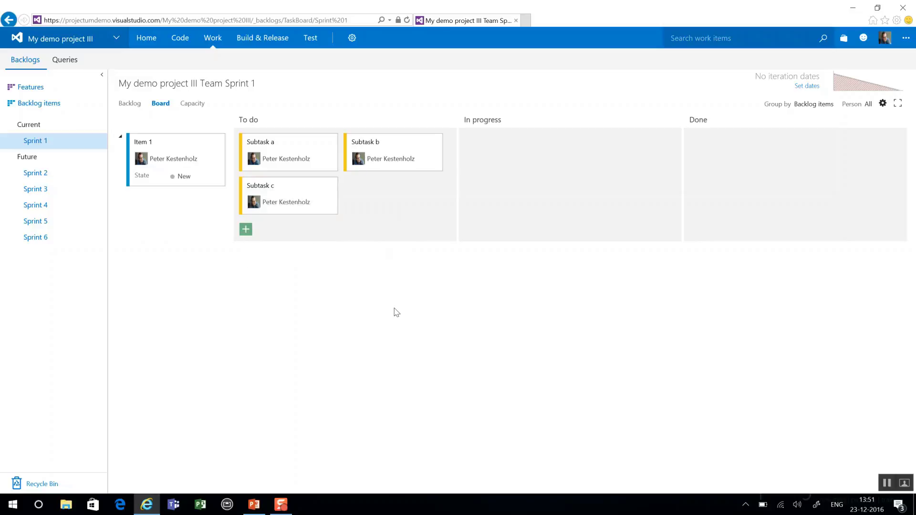
pyautogui.moveTo(268, 145)
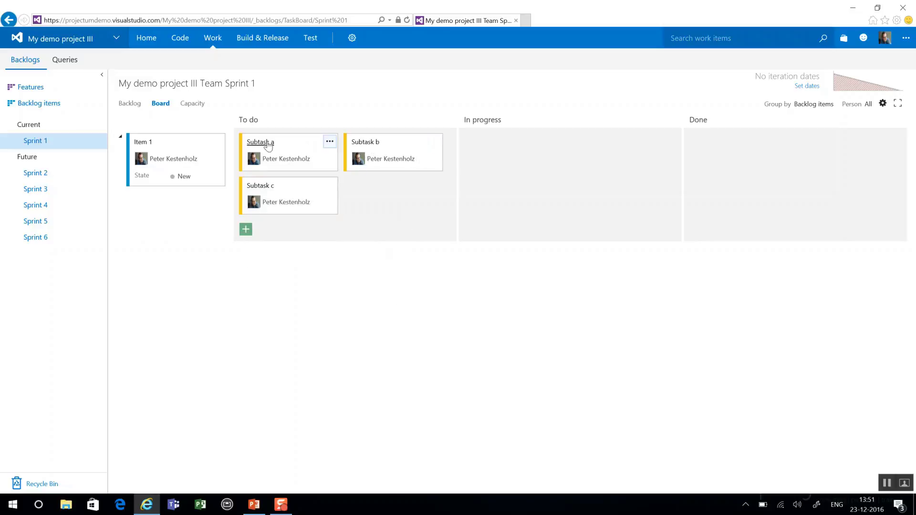
# Give Subtask a 30 hours remaining with Activity set to Design and save it.
pyautogui.click(260, 143)
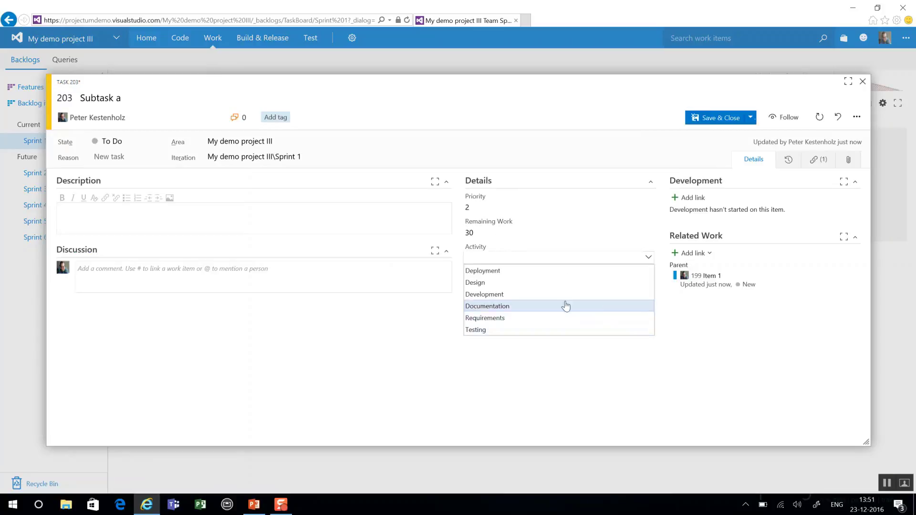
pyautogui.click(474, 282)
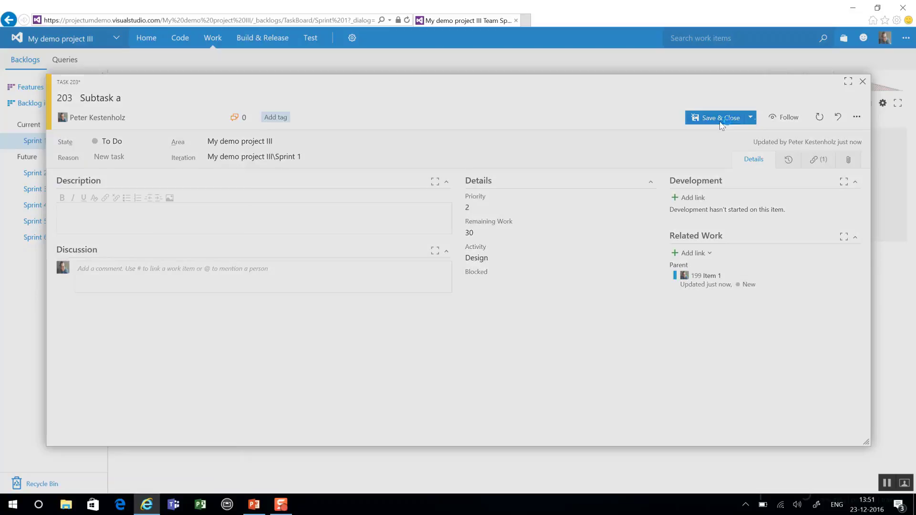
pyautogui.click(718, 117)
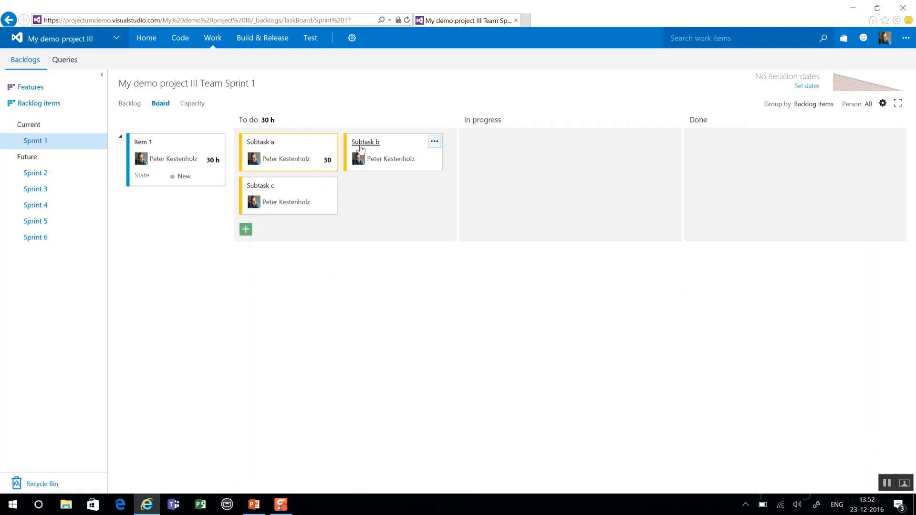
# Set Subtask b to 60 and Subtask c to 20 hours, then move a and b into In progress.
pyautogui.click(365, 142)
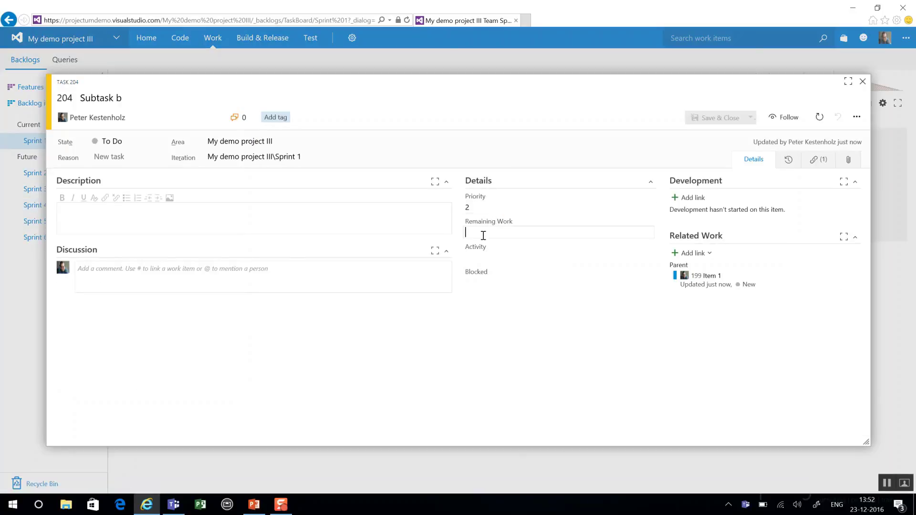
pyautogui.write('60')
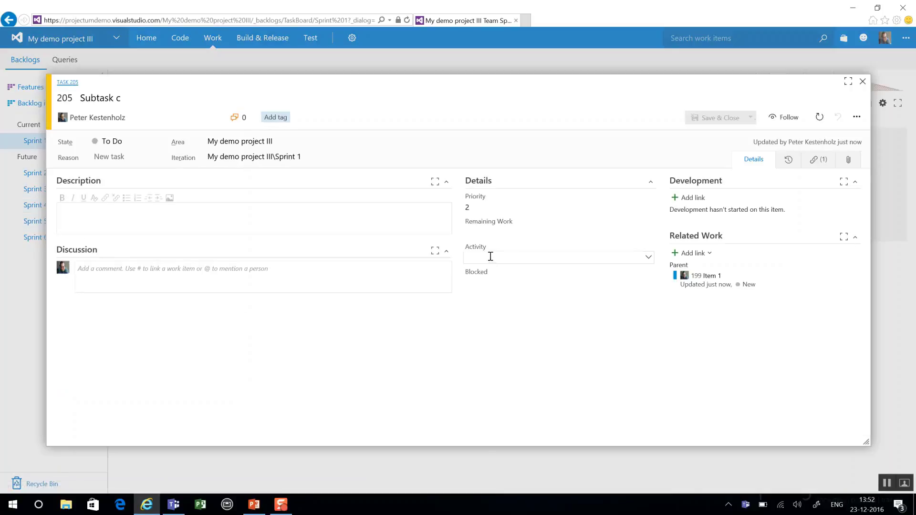
pyautogui.write('20')
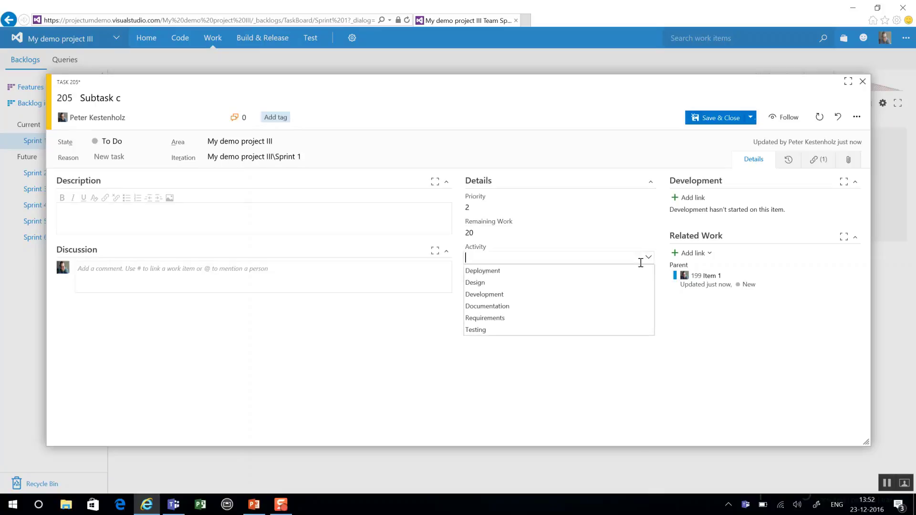
pyautogui.click(475, 329)
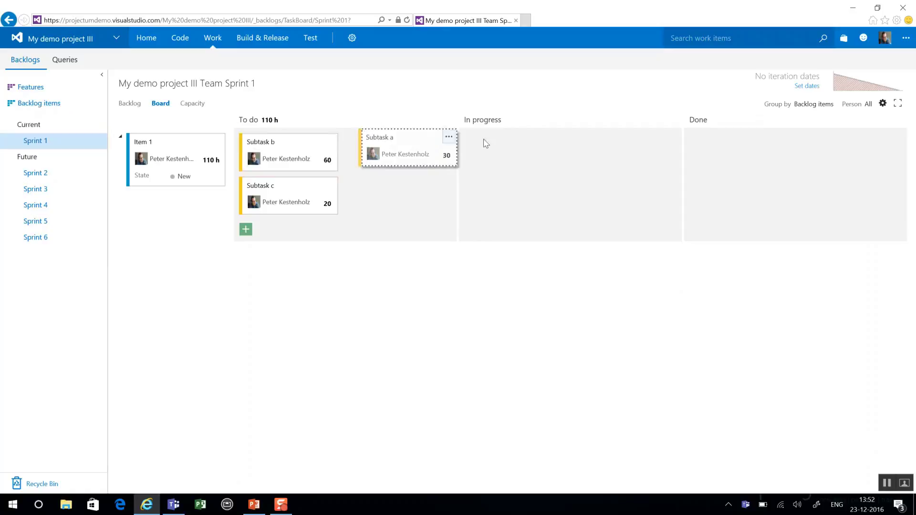
pyautogui.moveTo(286, 152); pyautogui.dragTo(508, 196)
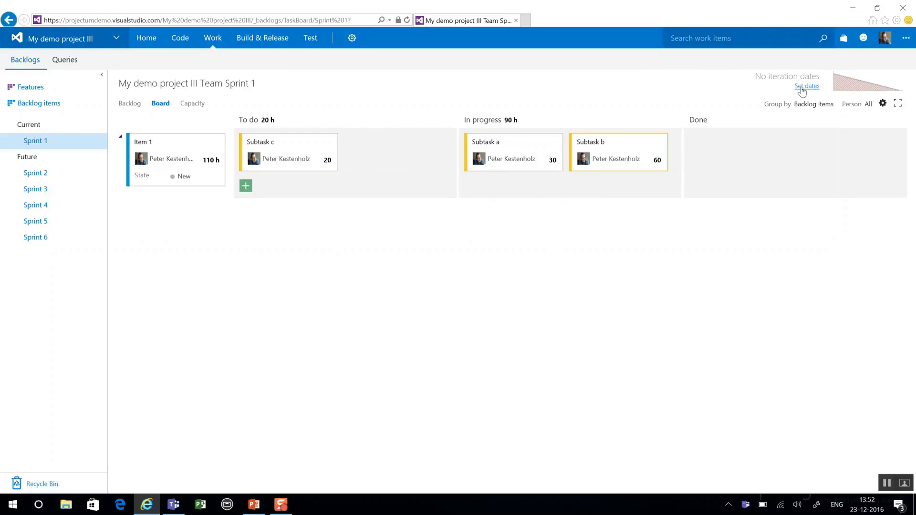
# Name the iteration 'My first sprint' with dates 12/23/2016 to 12/30/2016 and save it.
pyautogui.click(808, 86)
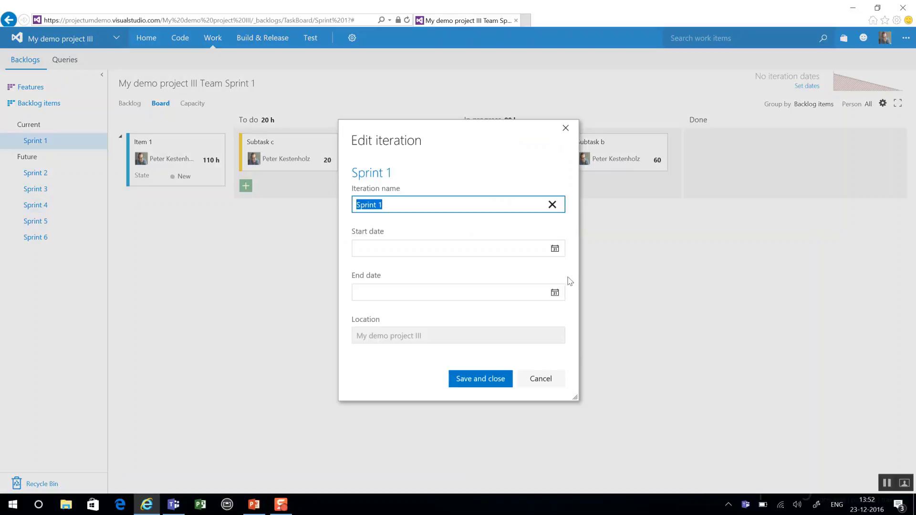
pyautogui.moveTo(462, 217)
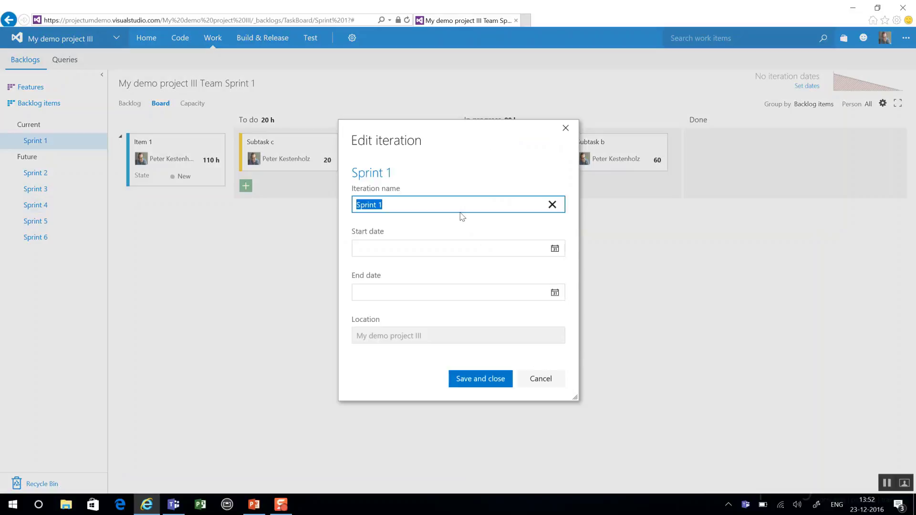
pyautogui.write('My first sprint')
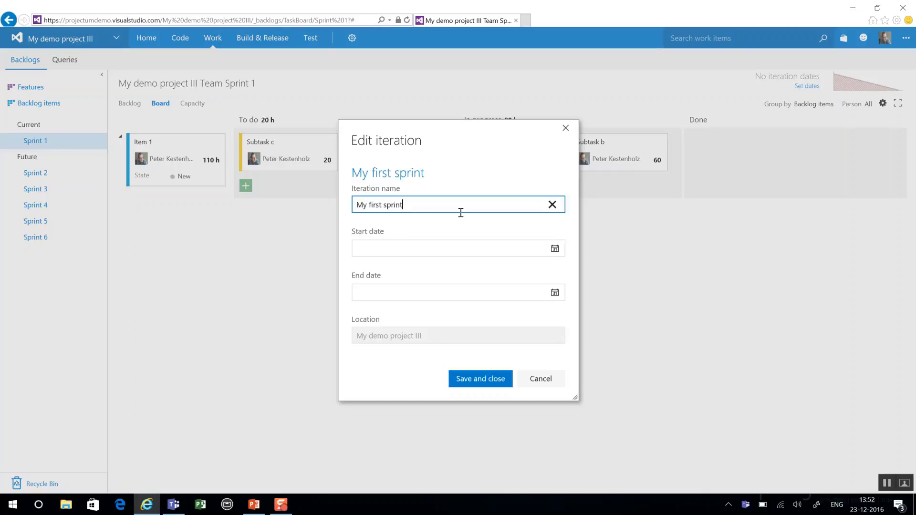
pyautogui.click(457, 248)
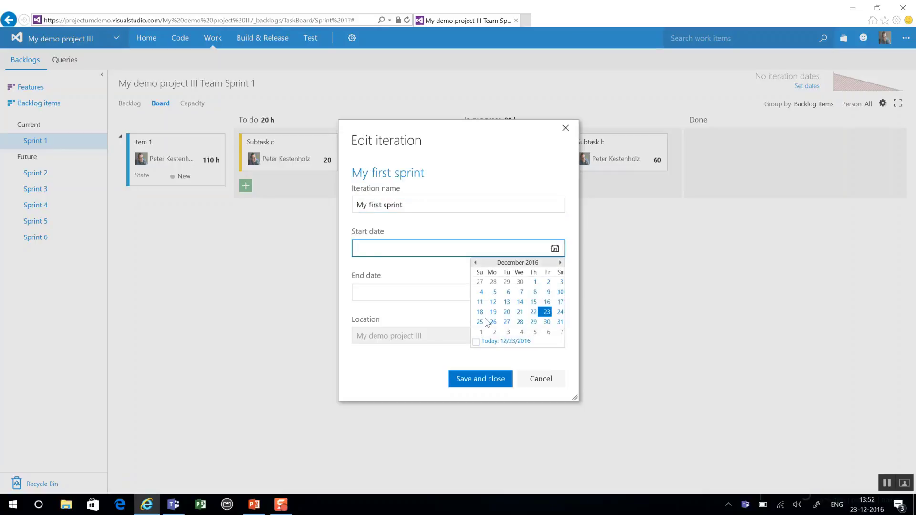
pyautogui.click(546, 311)
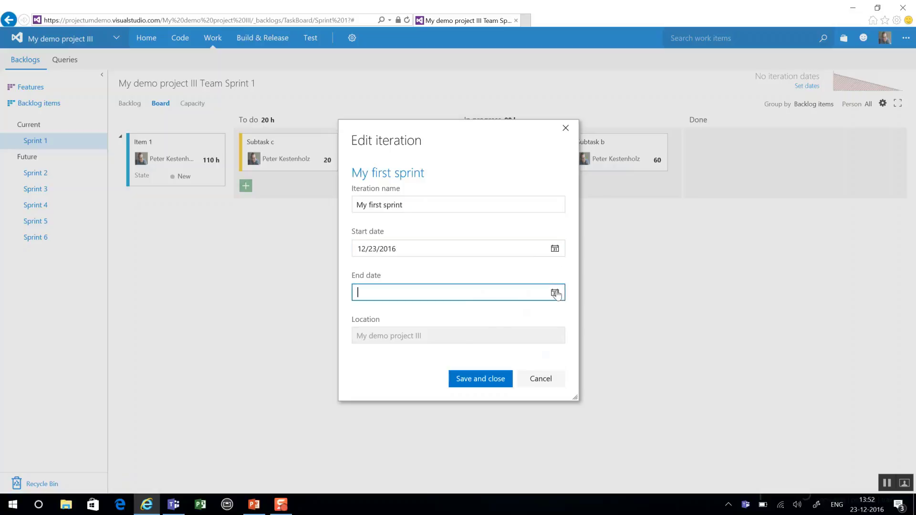
pyautogui.write('12/30/2016')
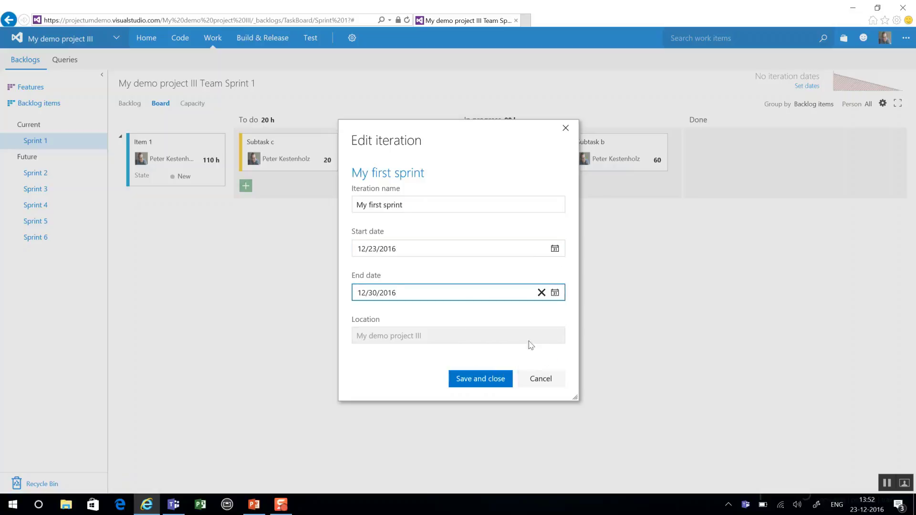
pyautogui.click(480, 379)
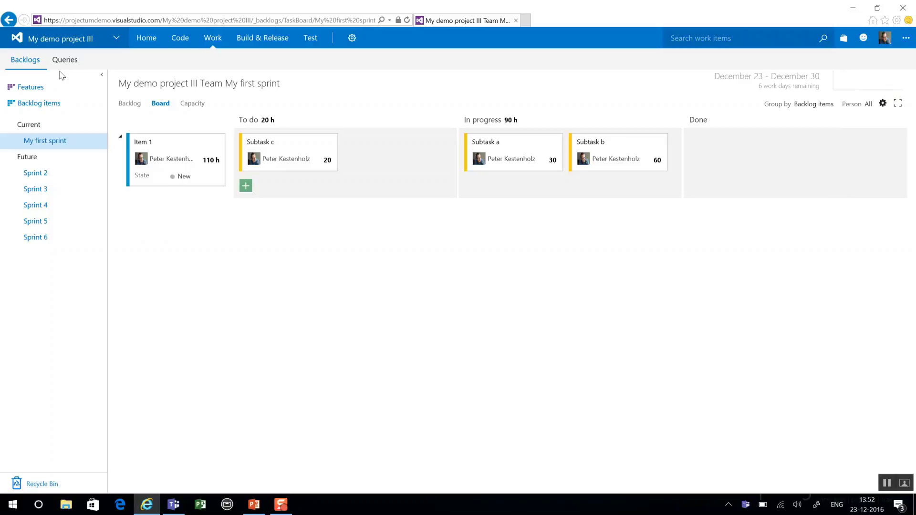
# Show the Assigned to me query's four work items, then minimize the browser to the desktop.
pyautogui.click(64, 59)
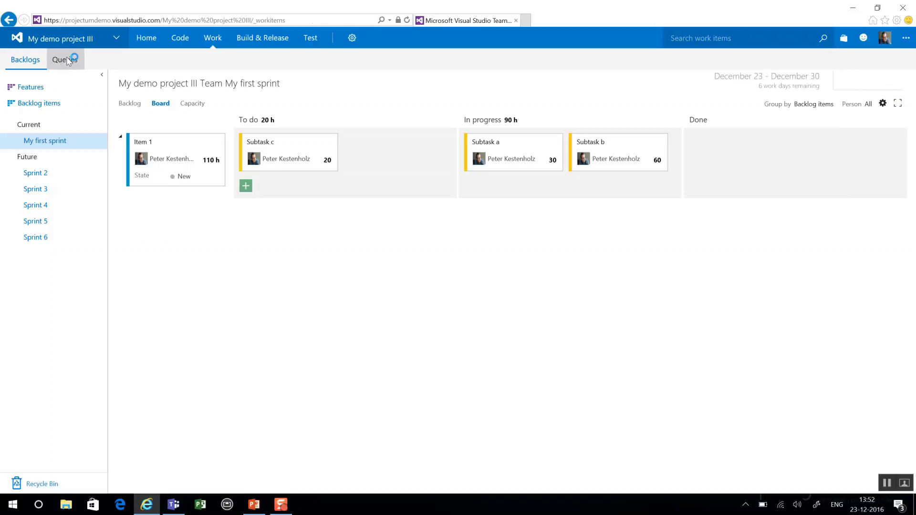
pyautogui.click(65, 59)
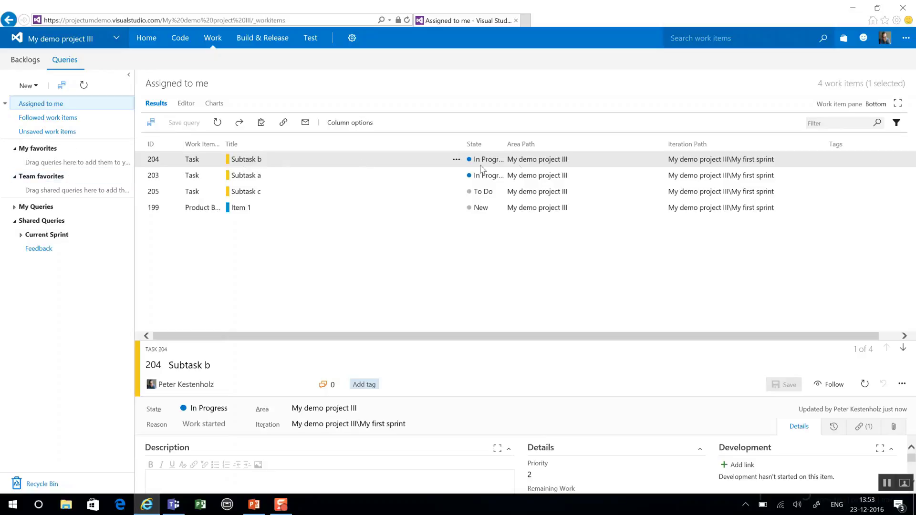
pyautogui.moveTo(481, 309)
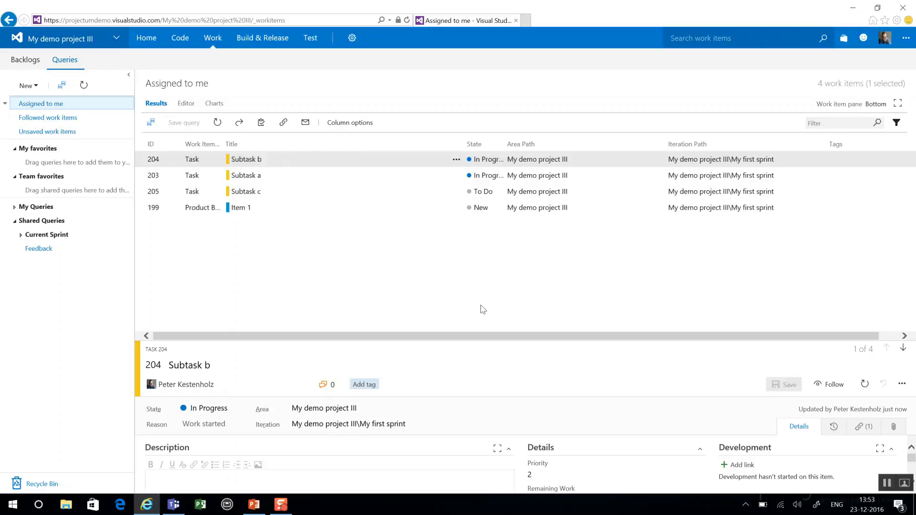
pyautogui.click(852, 7)
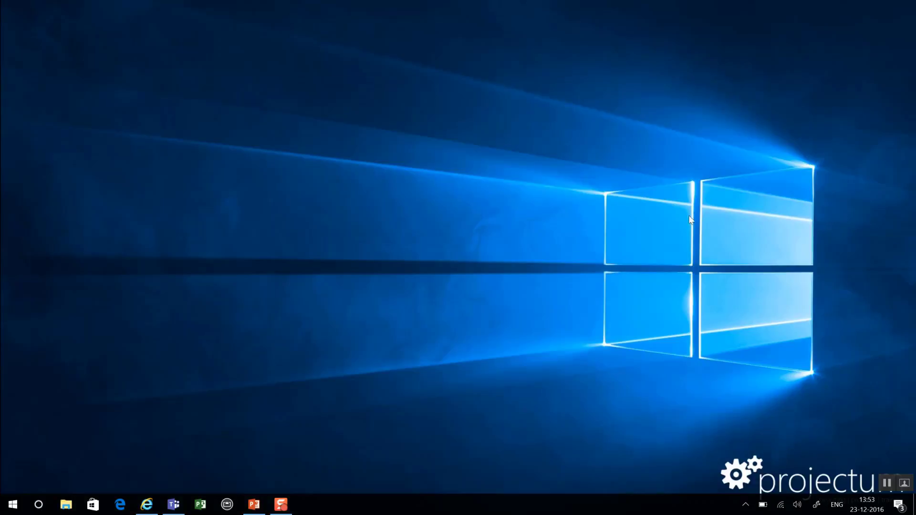
# Launch Microsoft Project from the Start menu search for 'project'.
pyautogui.write('project')
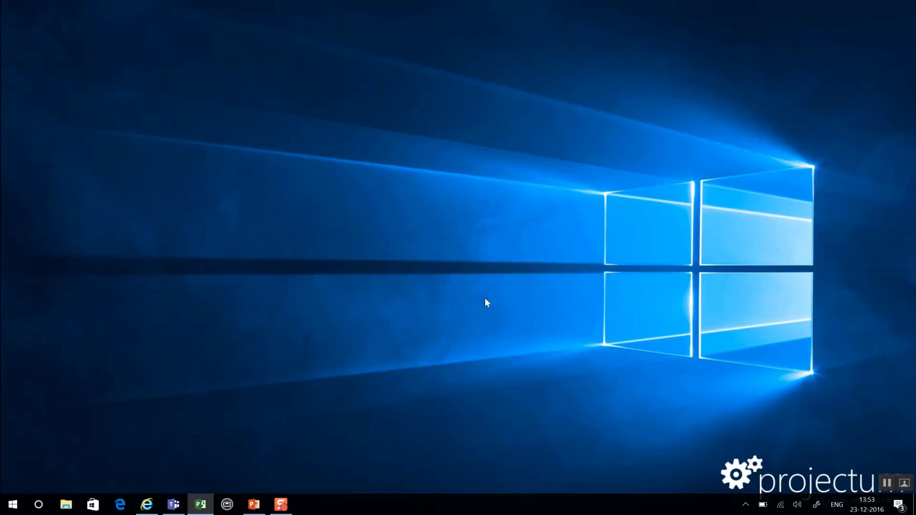
pyautogui.click(199, 504)
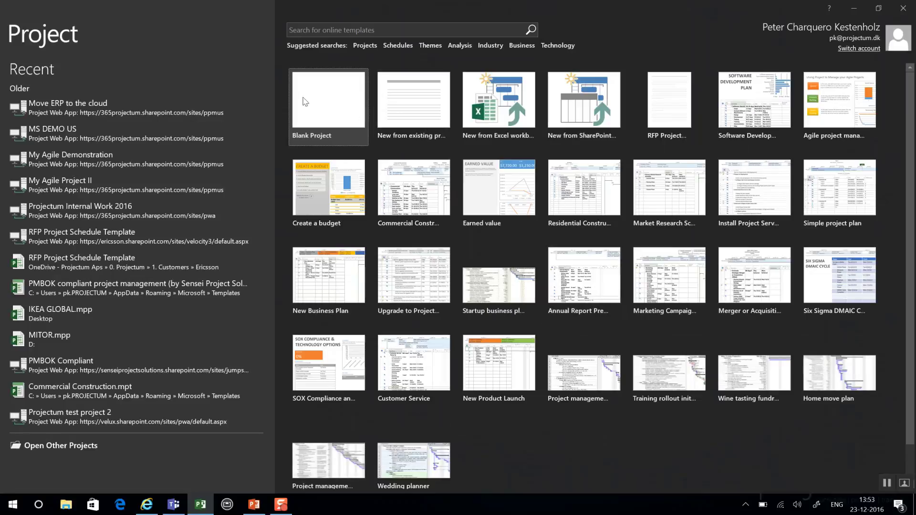
# Start a blank project and connect it to the team project My demo project III.
pyautogui.click(327, 106)
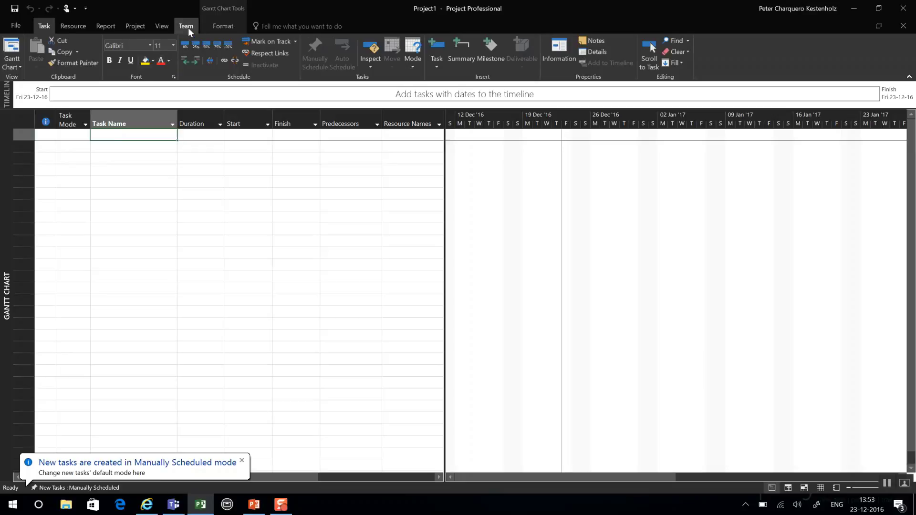
pyautogui.click(186, 26)
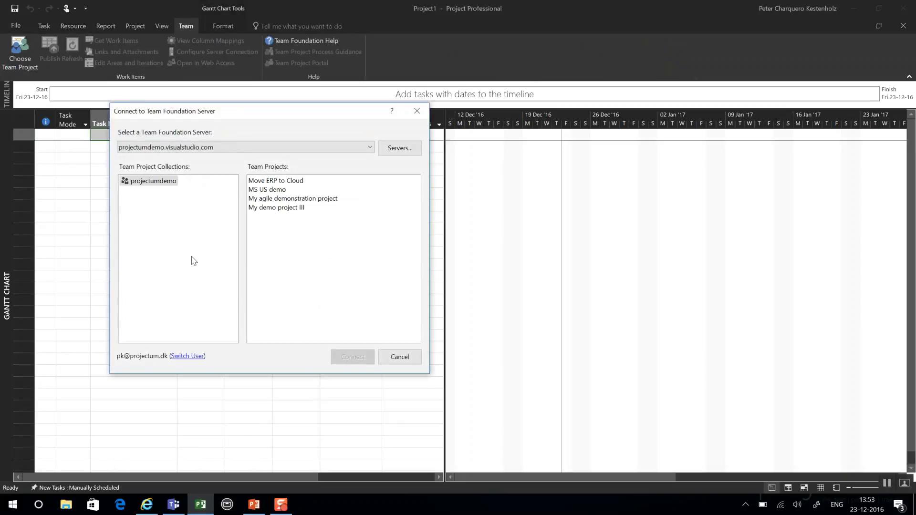
pyautogui.click(276, 207)
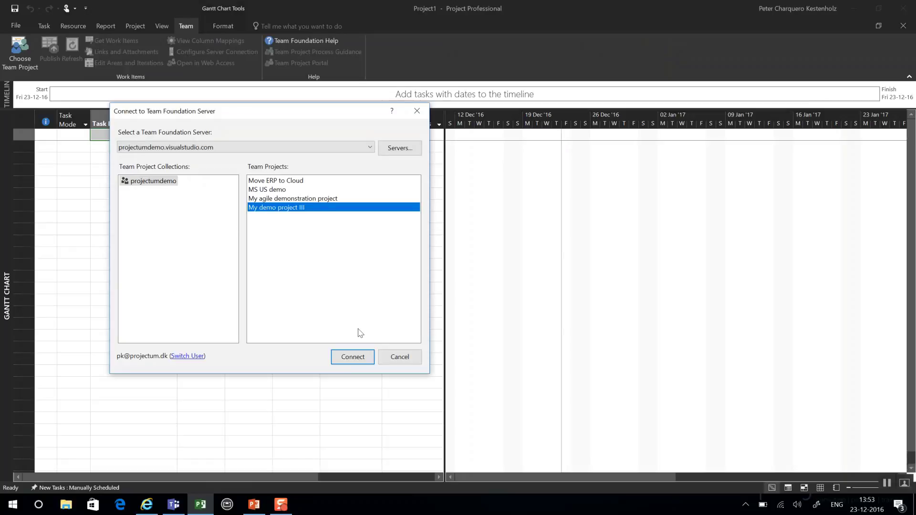
pyautogui.click(353, 357)
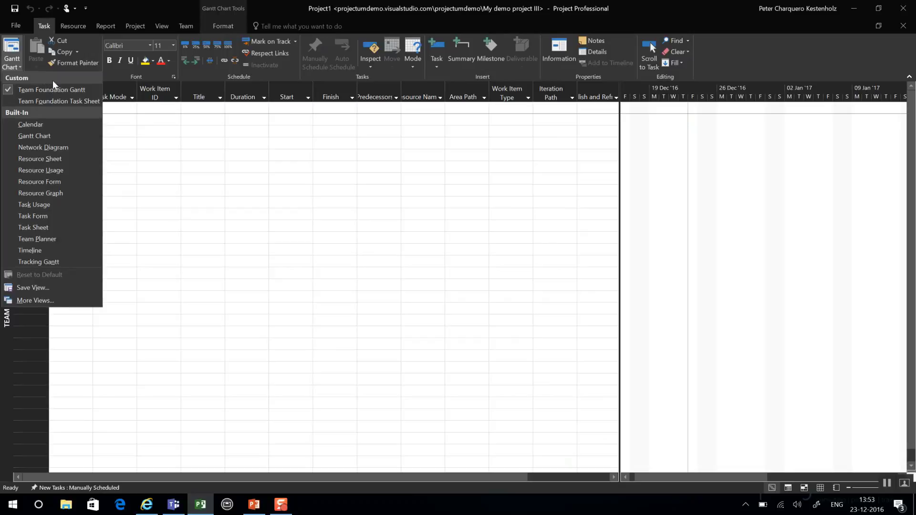
pyautogui.moveTo(58, 101)
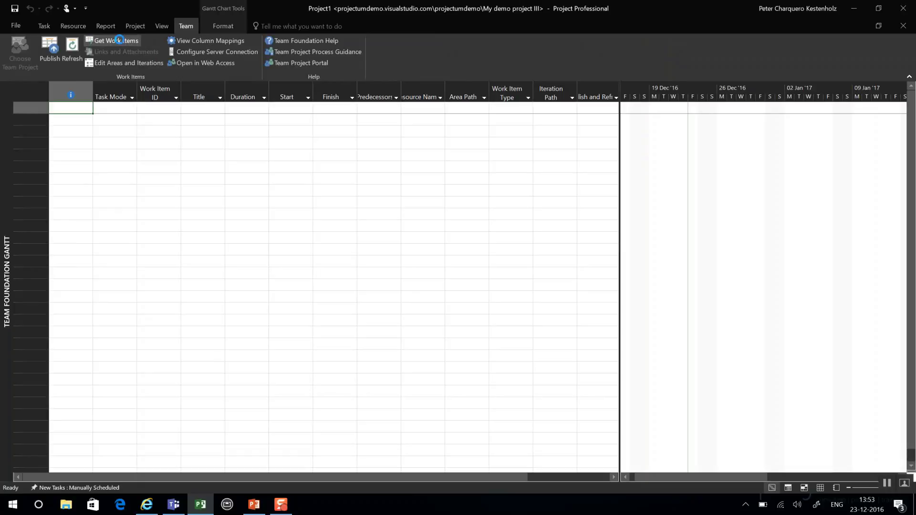
# Get work items from Shared Queries/Current Sprint/Work in Progress, adding Subtasks a and b to the plan.
pyautogui.click(115, 40)
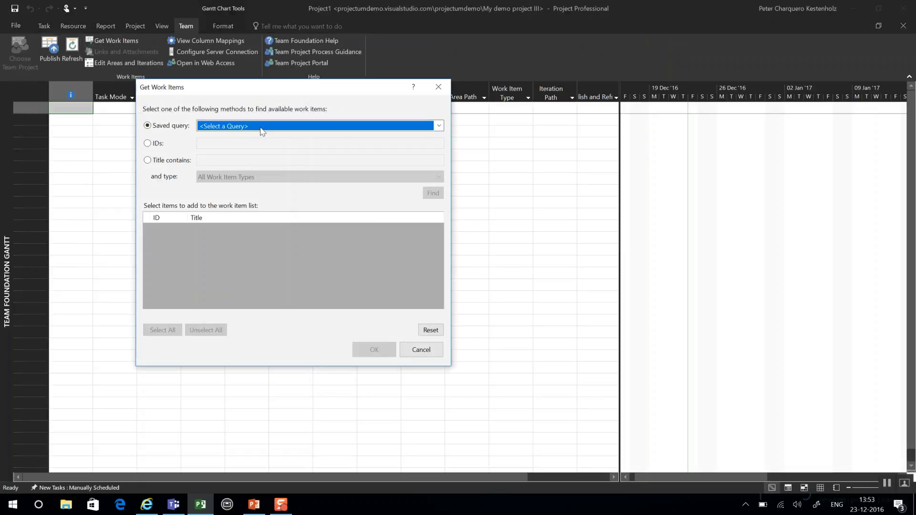
pyautogui.click(436, 126)
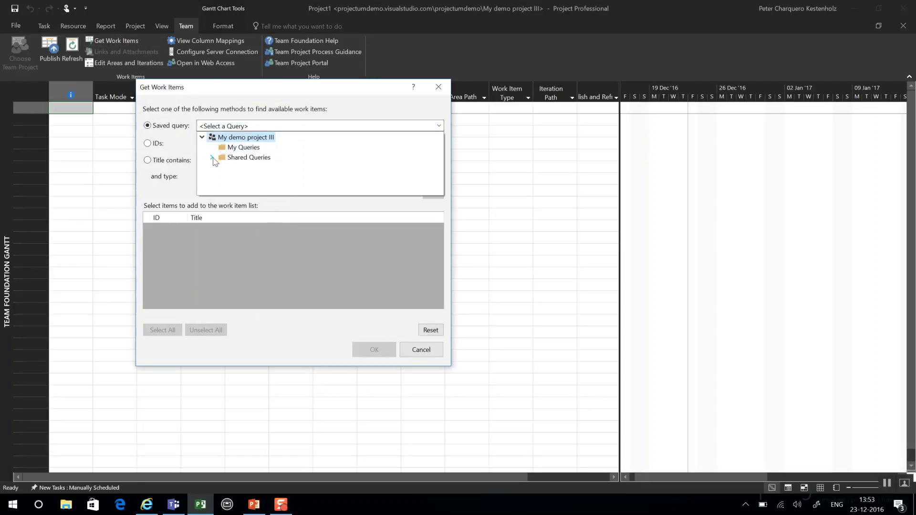
pyautogui.click(211, 157)
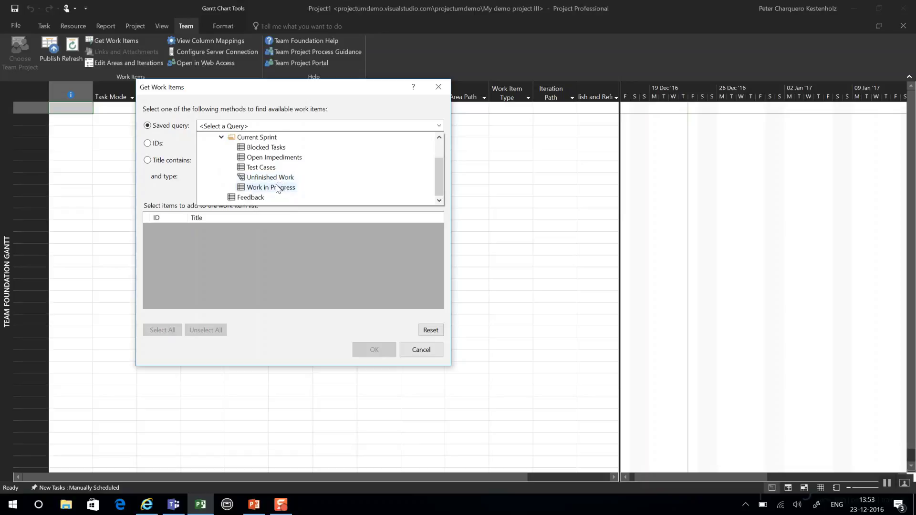
pyautogui.click(270, 188)
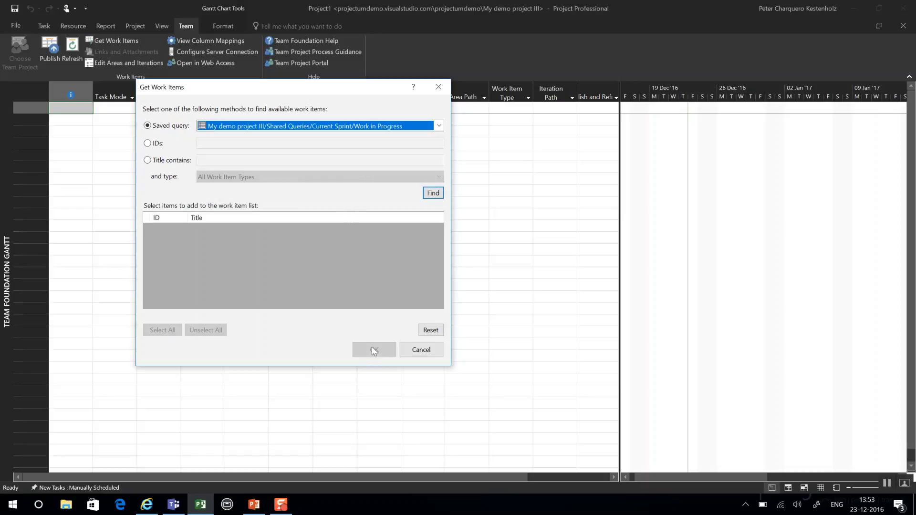
pyautogui.click(434, 192)
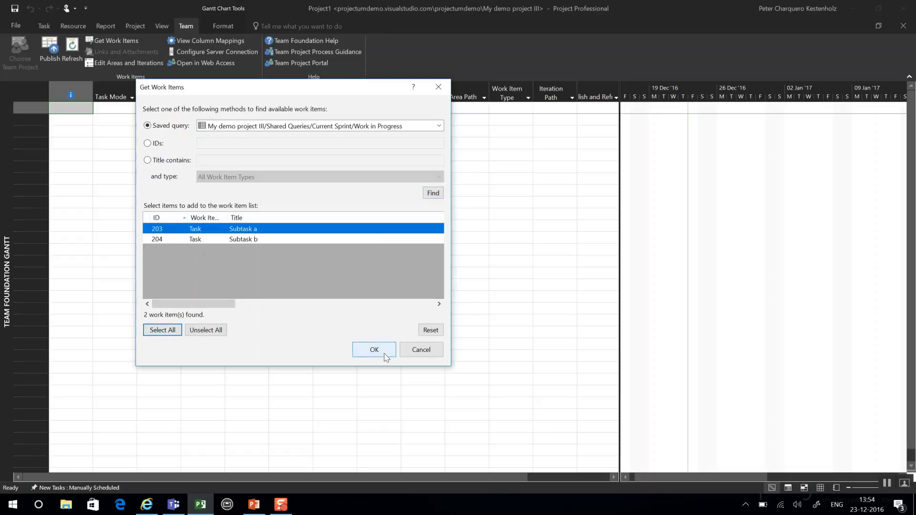
pyautogui.click(374, 350)
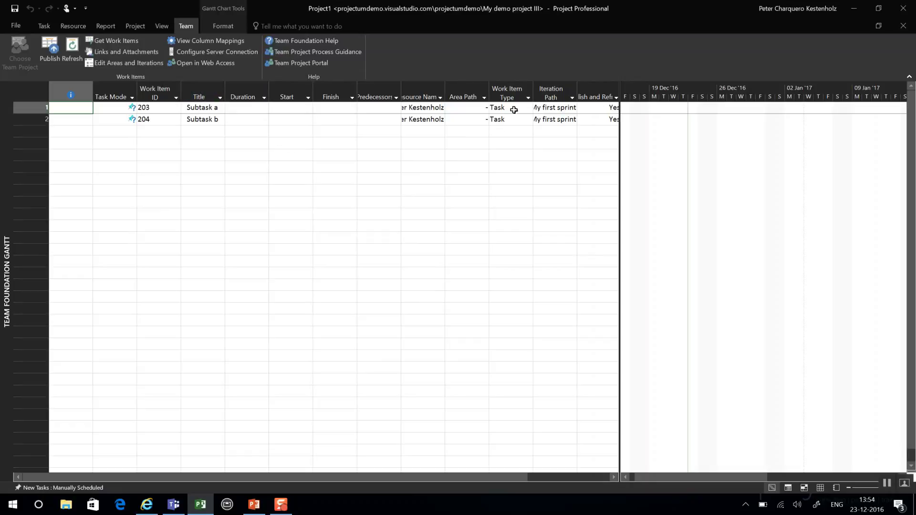
# Select Subtask a's Work Item Type cell and show its list of types.
pyautogui.click(506, 108)
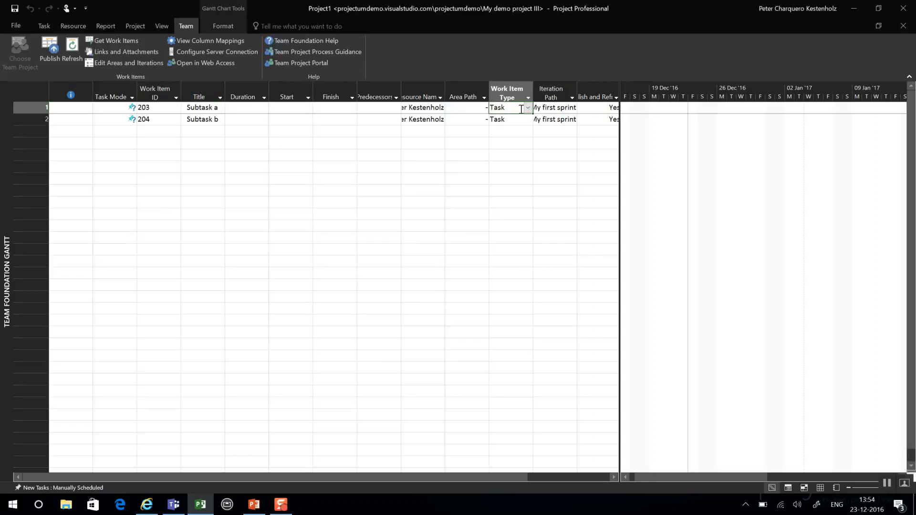
pyautogui.click(525, 108)
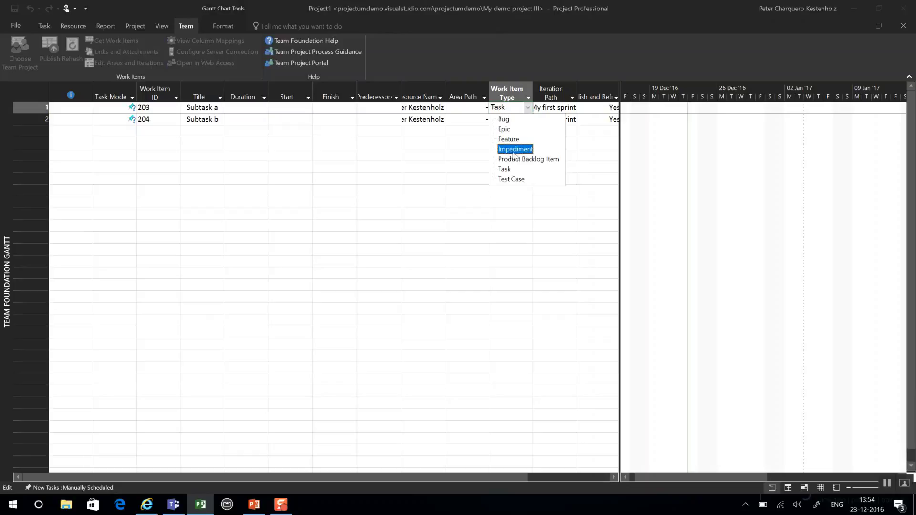
pyautogui.moveTo(511, 178)
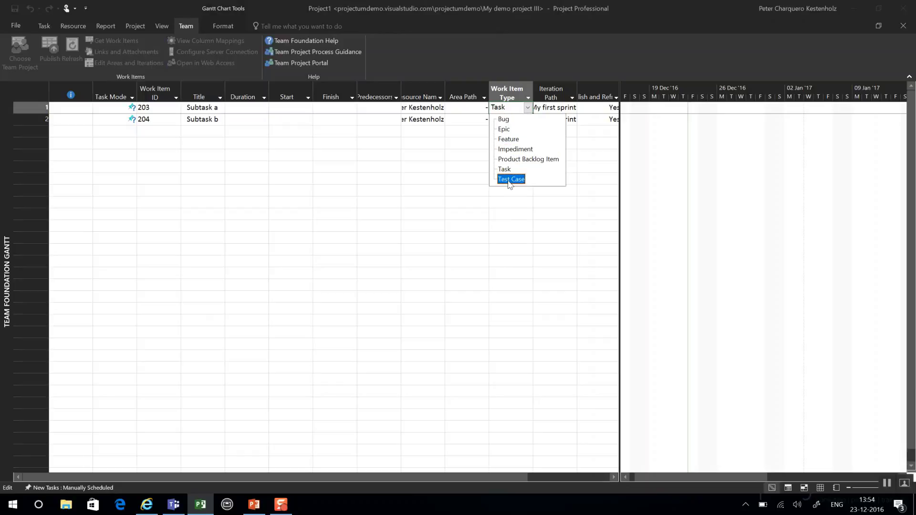
pyautogui.moveTo(528, 159)
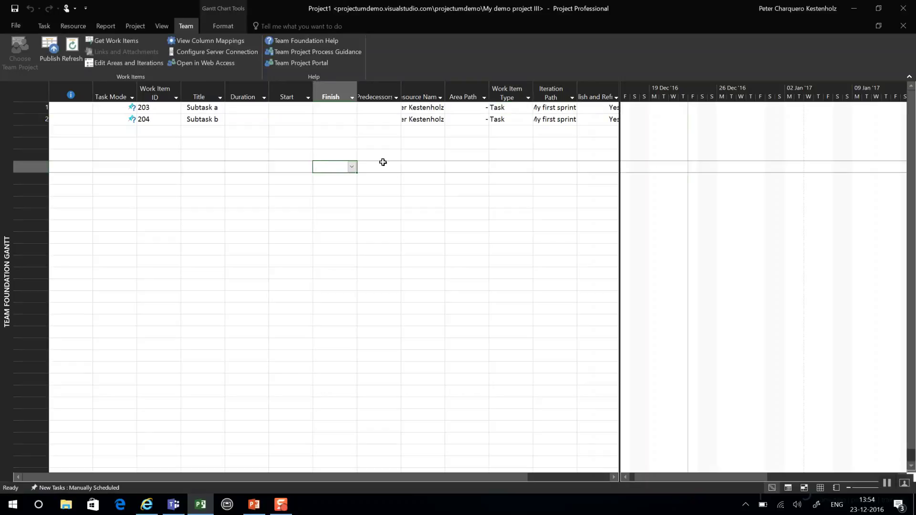
pyautogui.moveTo(269, 128)
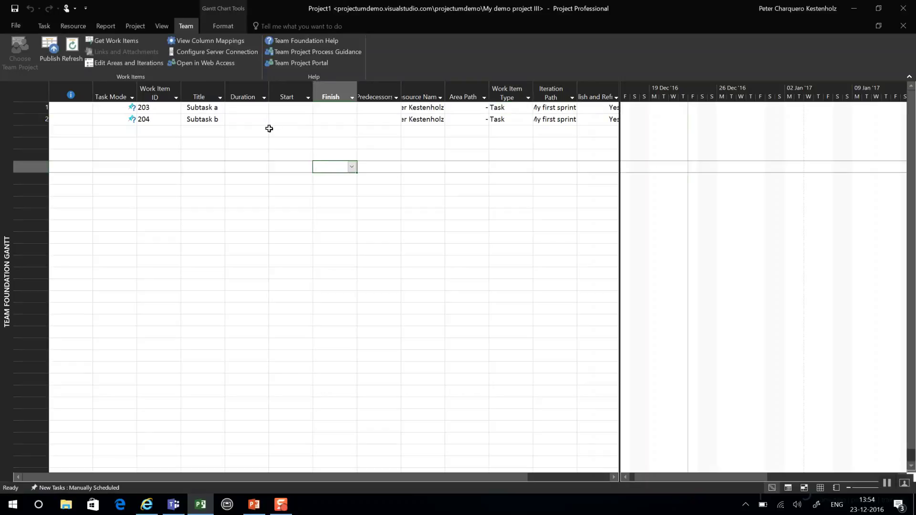
pyautogui.click(210, 40)
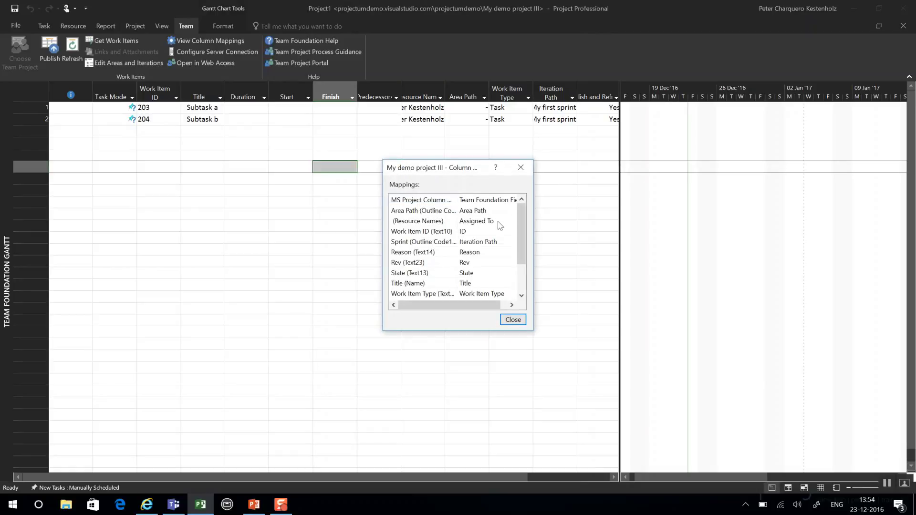
pyautogui.moveTo(488, 223)
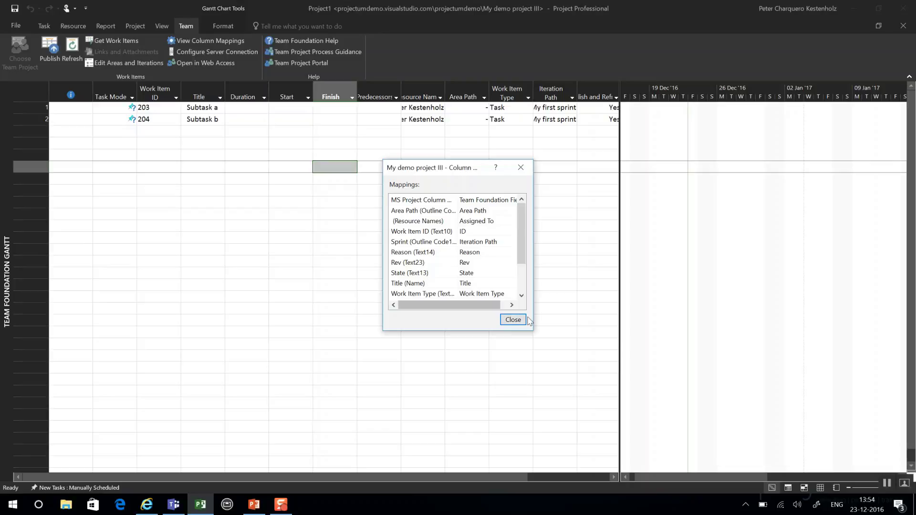
pyautogui.click(513, 319)
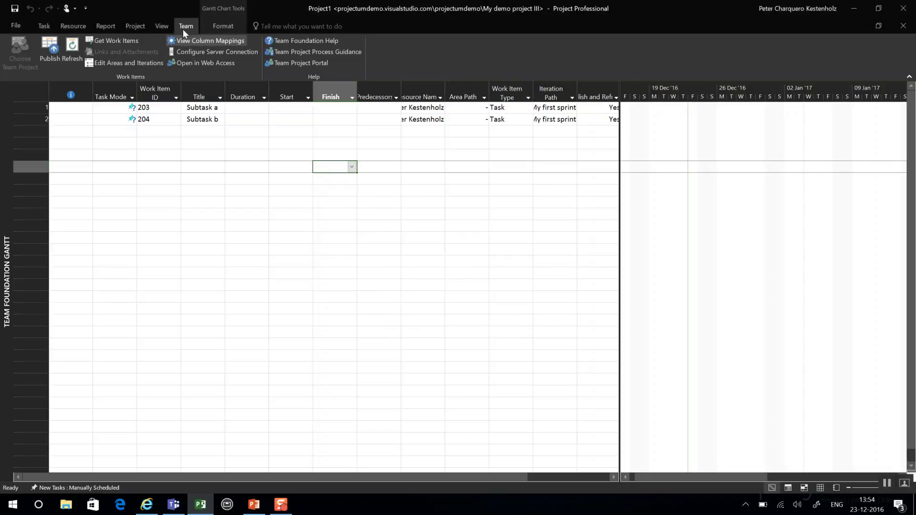
pyautogui.click(162, 26)
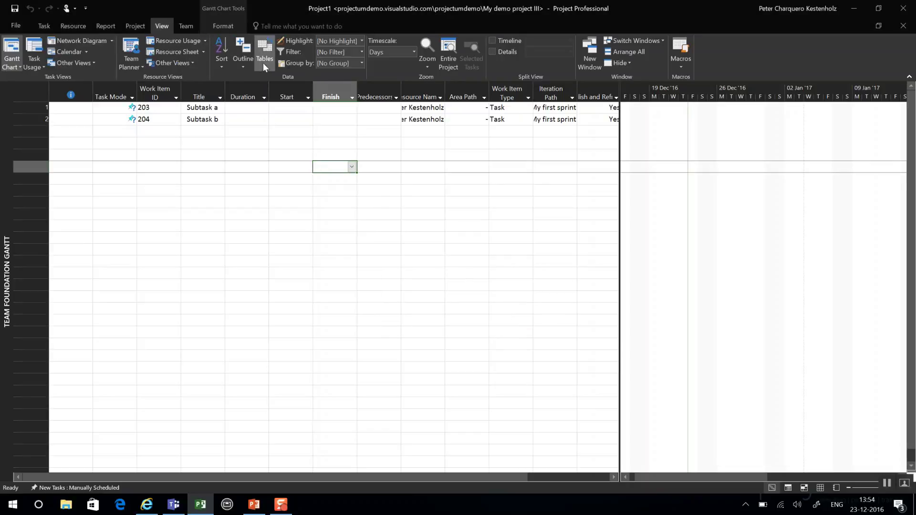
# Switch to the Gantt Chart view, then the Tracking Gantt, and reset it to default.
pyautogui.click(242, 52)
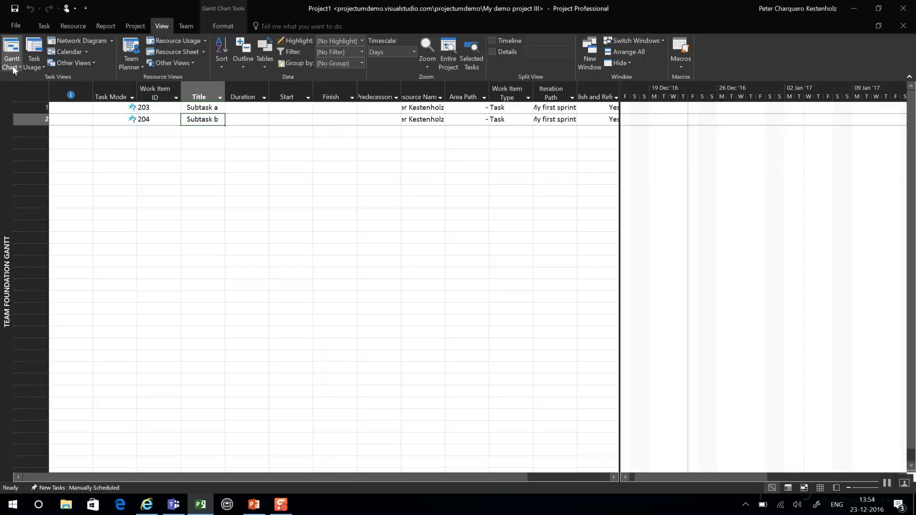
pyautogui.click(11, 52)
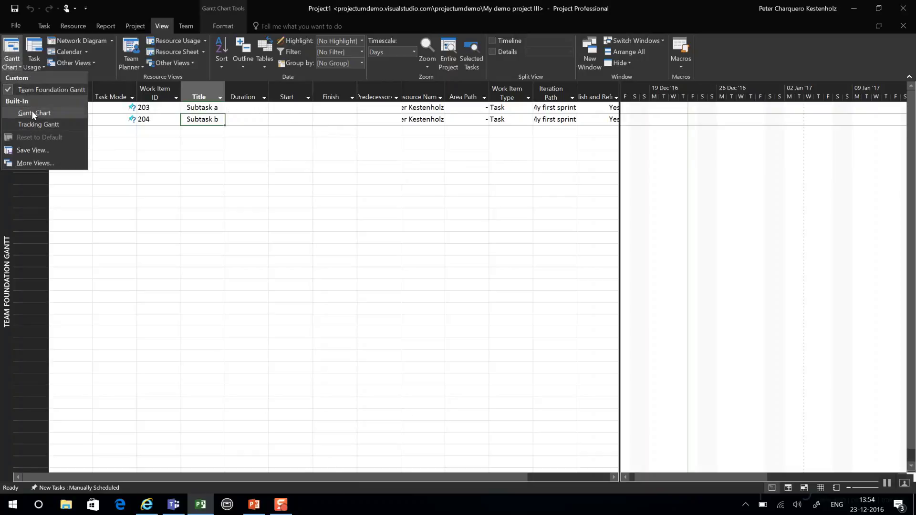
pyautogui.click(33, 113)
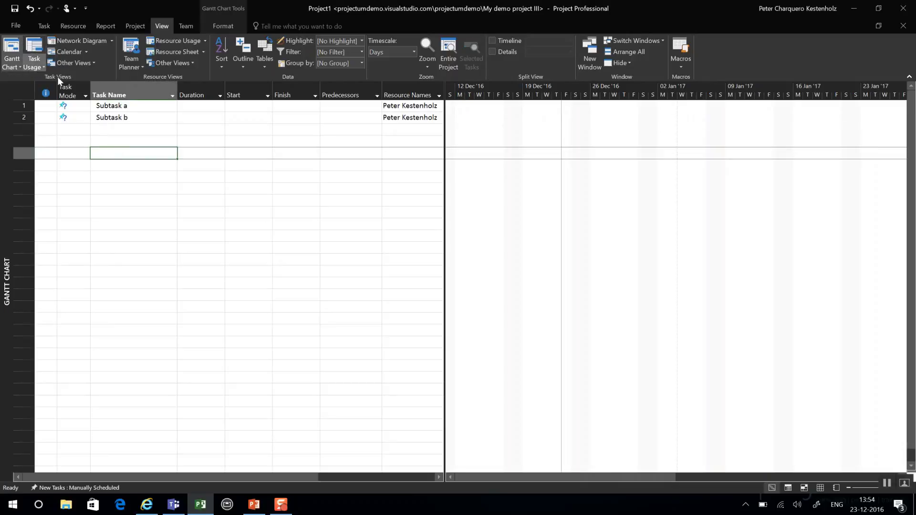
pyautogui.click(12, 52)
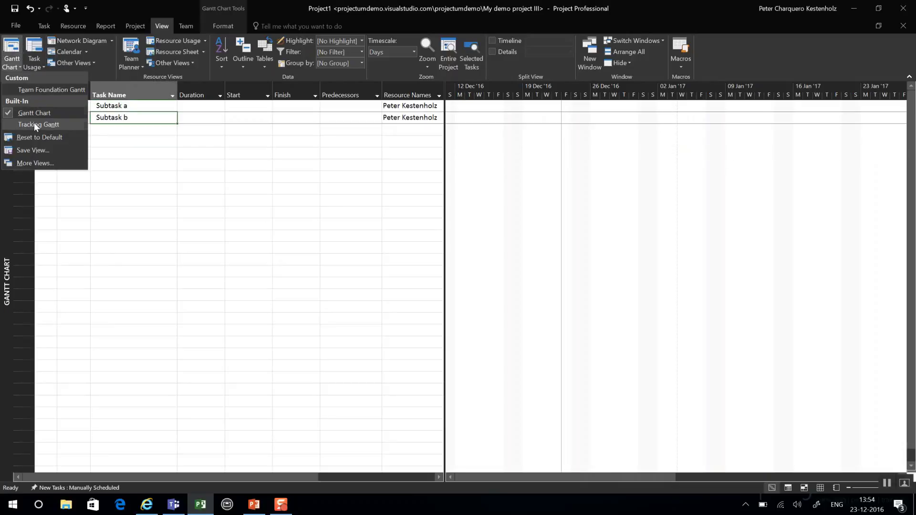
pyautogui.click(38, 124)
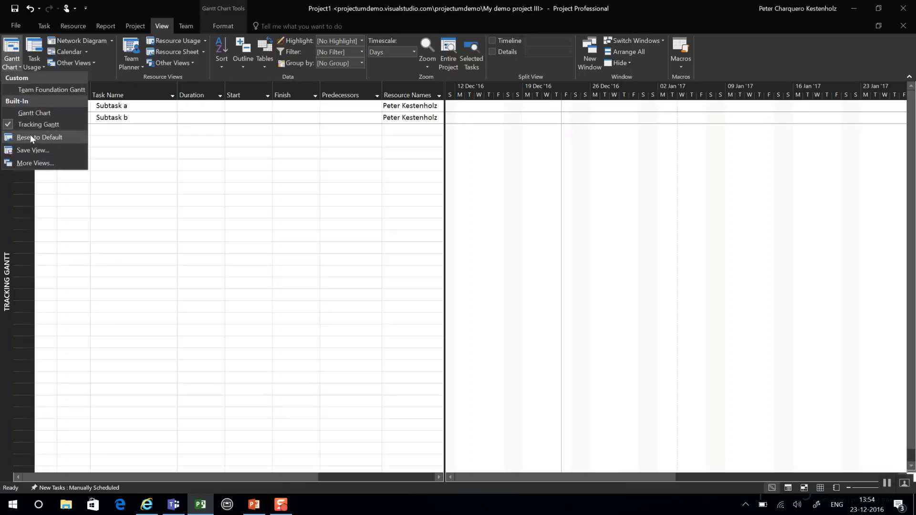
pyautogui.click(38, 136)
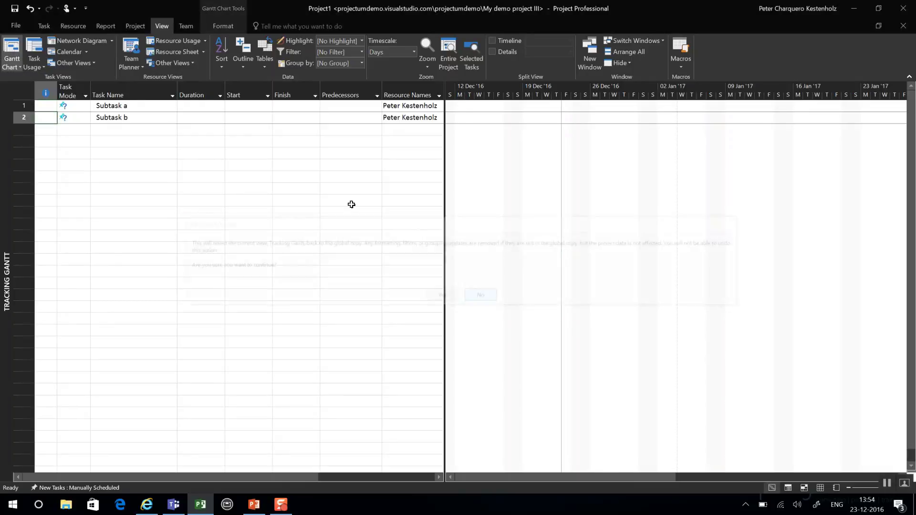
# Switch the view to the Team Foundation Task Sheet.
pyautogui.click(11, 52)
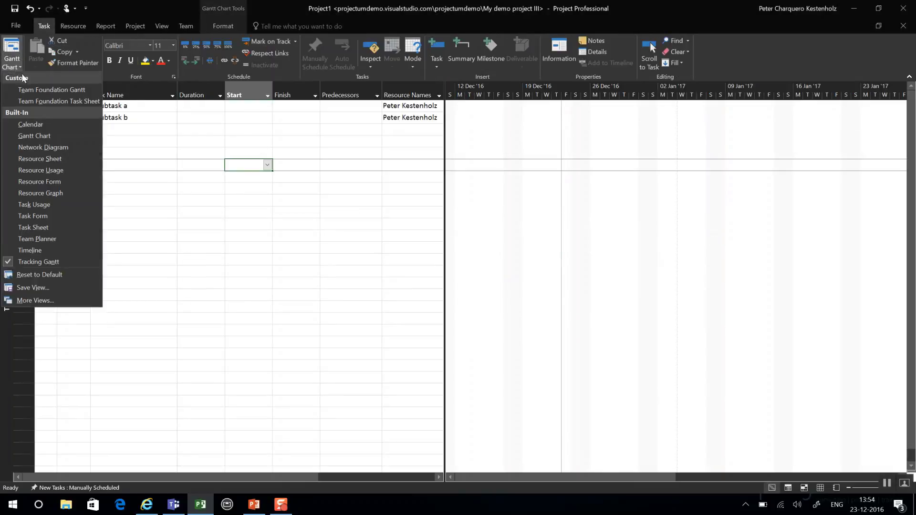
pyautogui.click(59, 101)
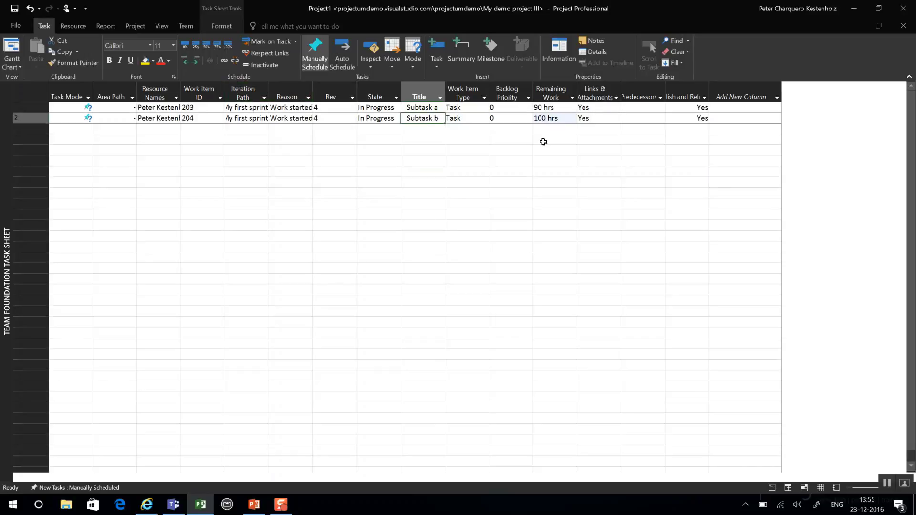
# Retitle task 204 as 'NEW NAMe' and publish it to the team project.
pyautogui.write('NEW NAMe')
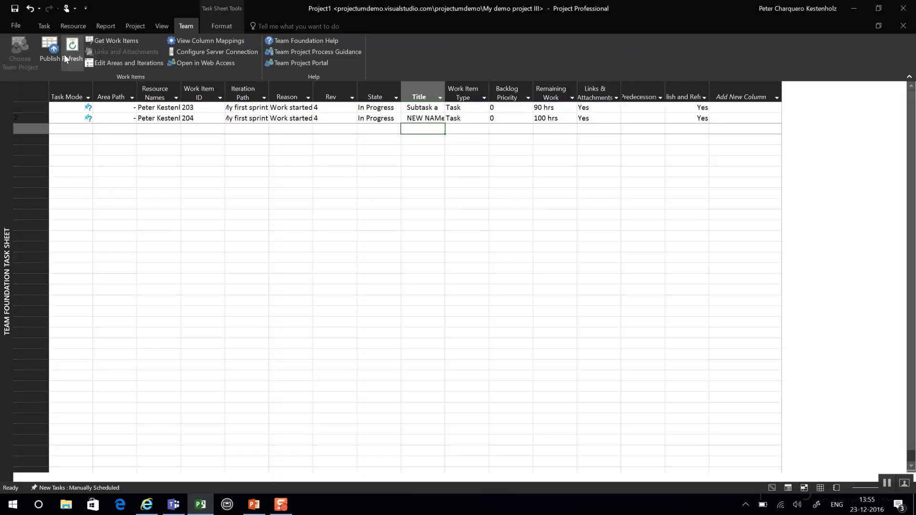
pyautogui.click(72, 50)
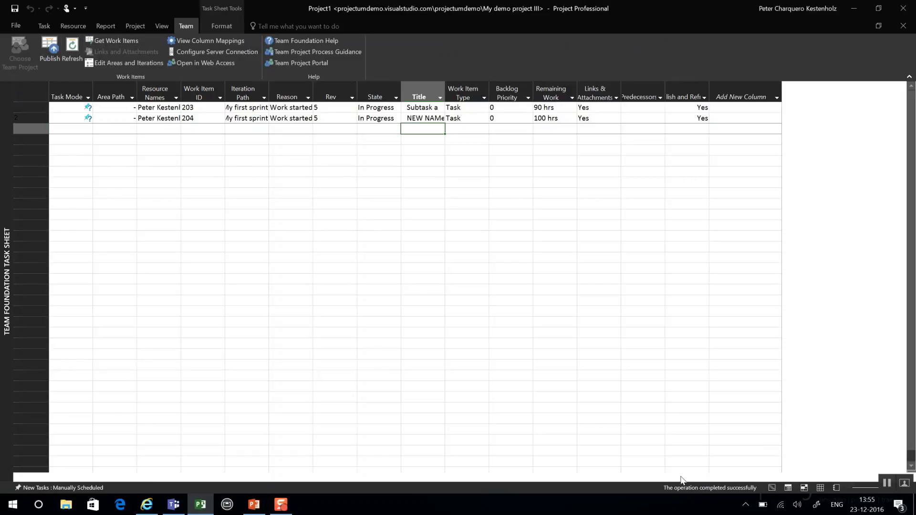
pyautogui.moveTo(143, 359)
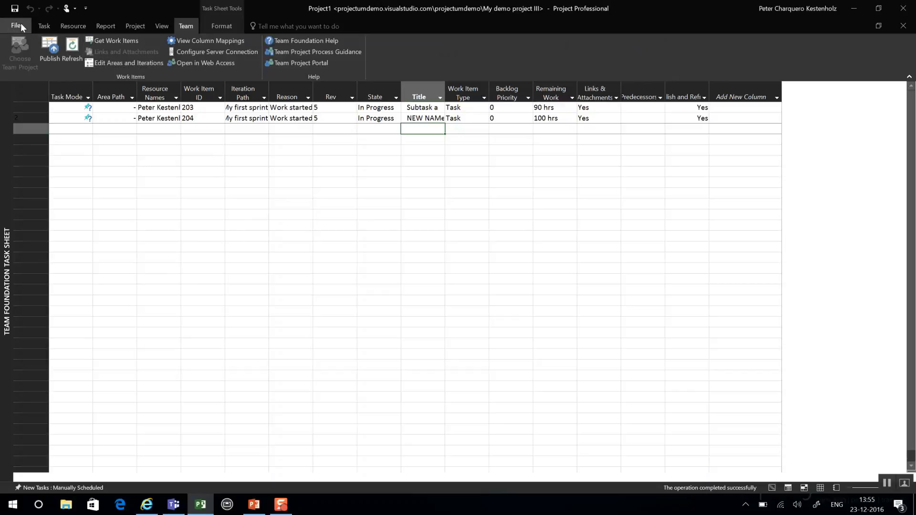
pyautogui.click(16, 26)
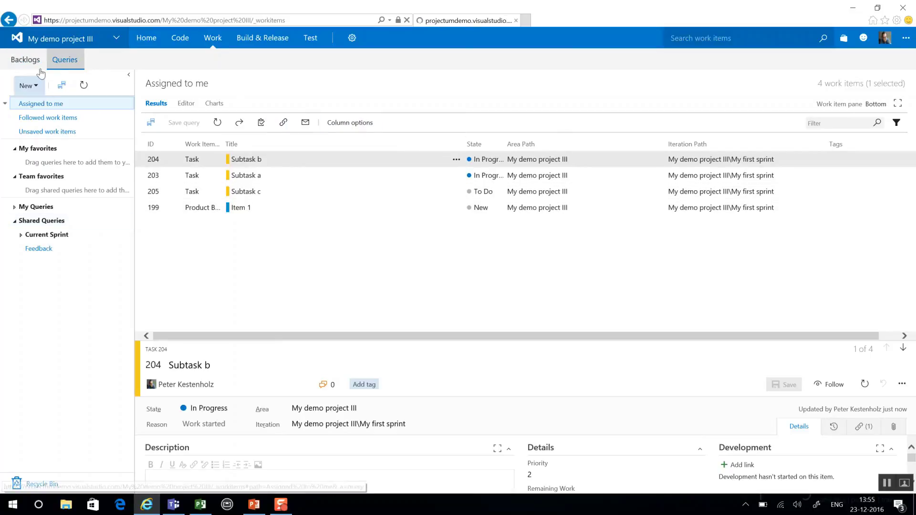
# Show My first sprint's board and check Subtask a's 90 hours beside NEW NAMe's 100.
pyautogui.click(25, 59)
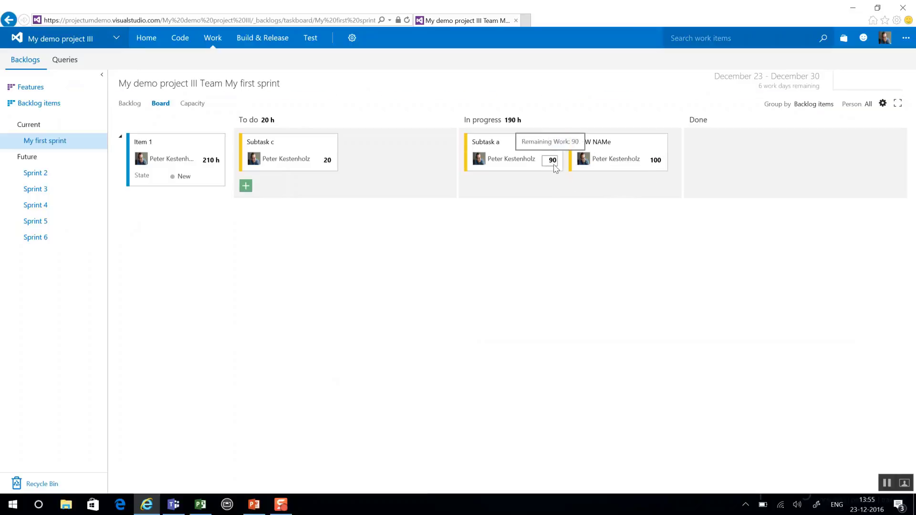
pyautogui.click(530, 221)
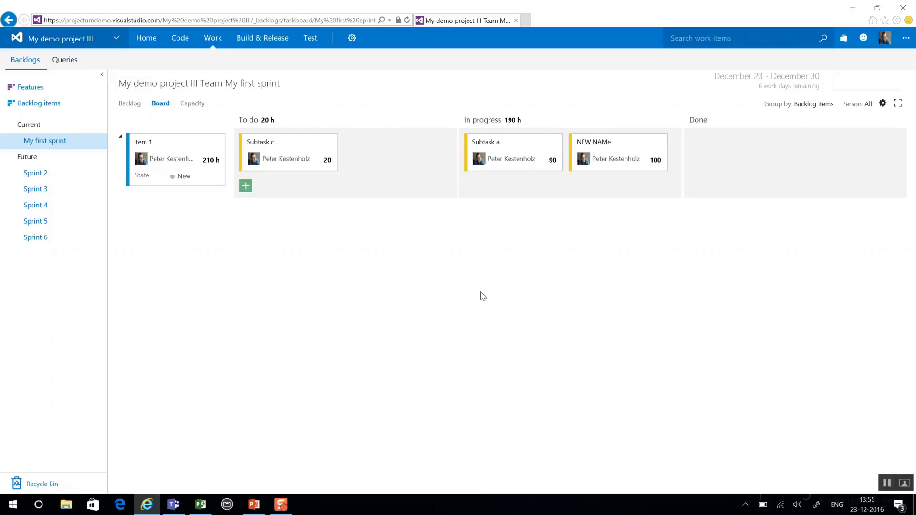
pyautogui.moveTo(735, 240)
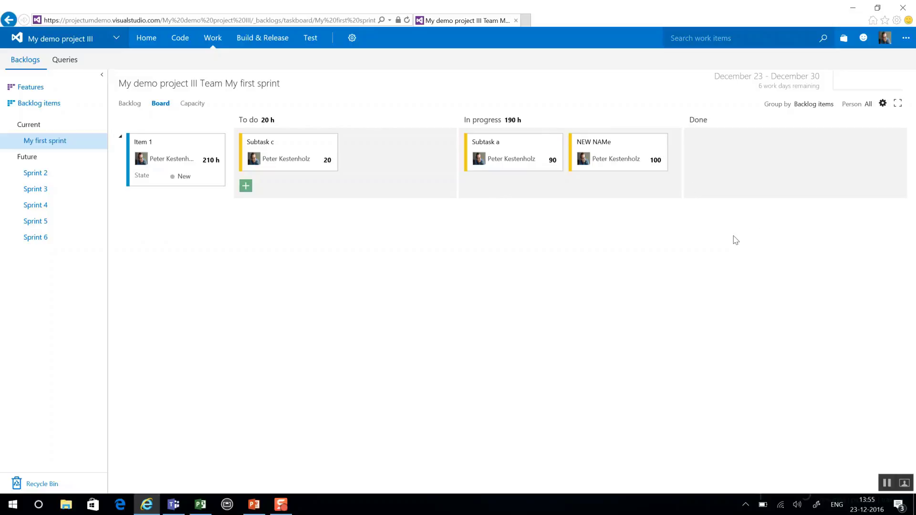
pyautogui.moveTo(754, 237)
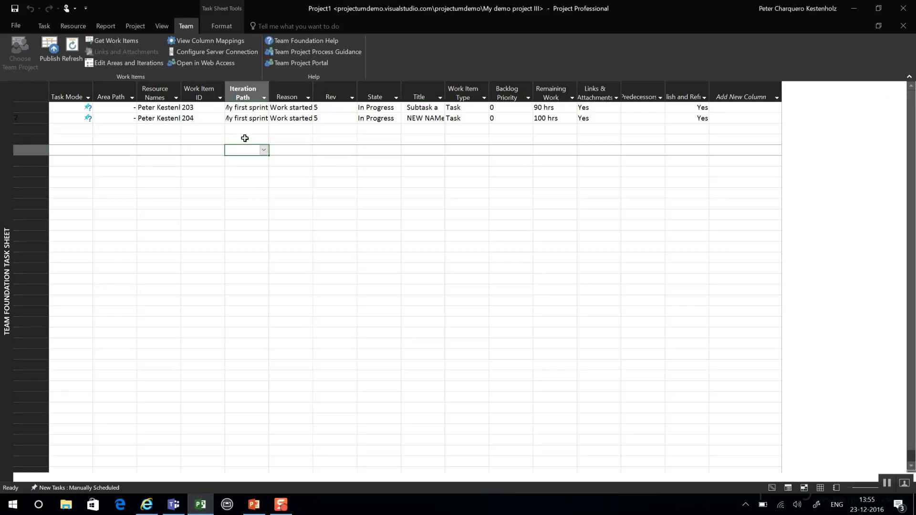
# With Subtask a at 0 hours remaining, show the Burndown and Resource Overview reports.
pyautogui.click(105, 26)
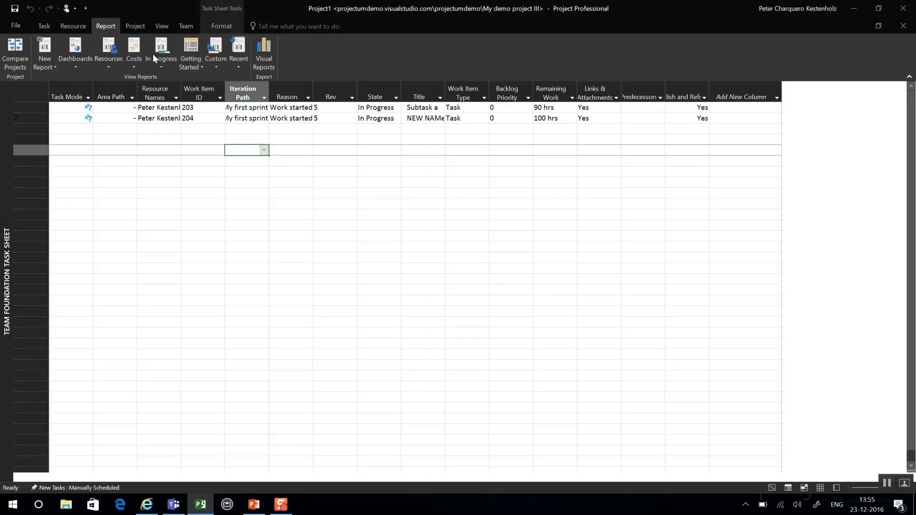
pyautogui.click(43, 26)
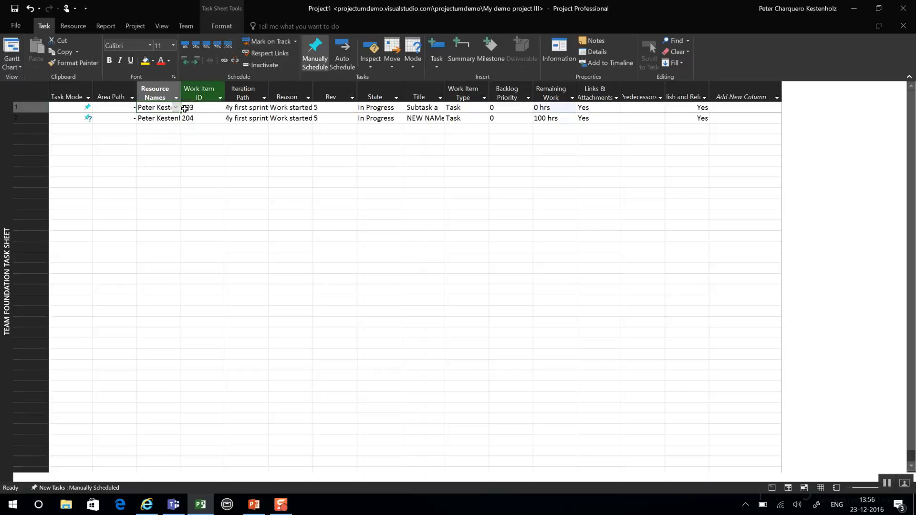
pyautogui.click(105, 26)
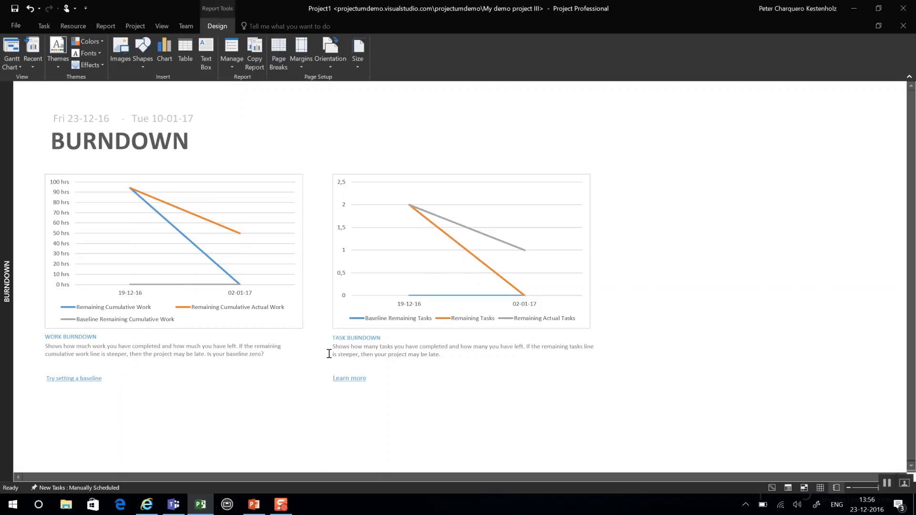
pyautogui.click(105, 26)
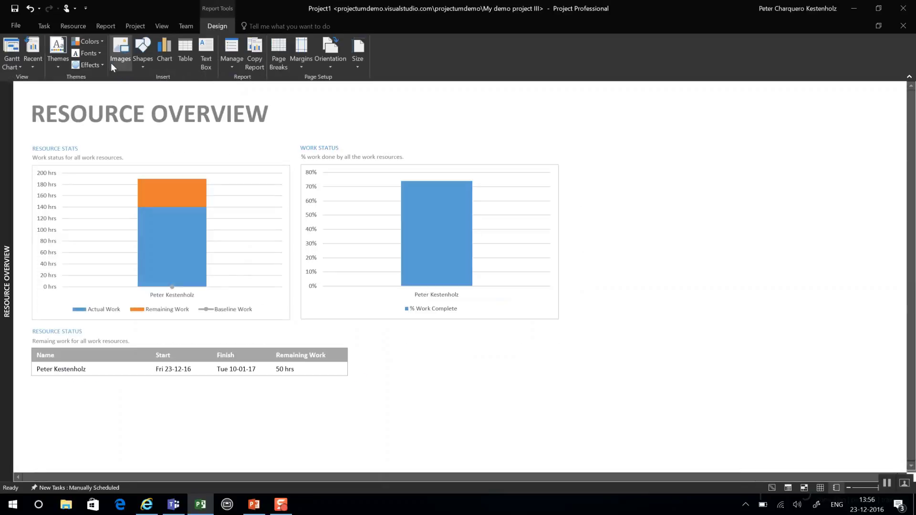
# Start inserting an image into the report from Design and cancel it.
pyautogui.click(120, 53)
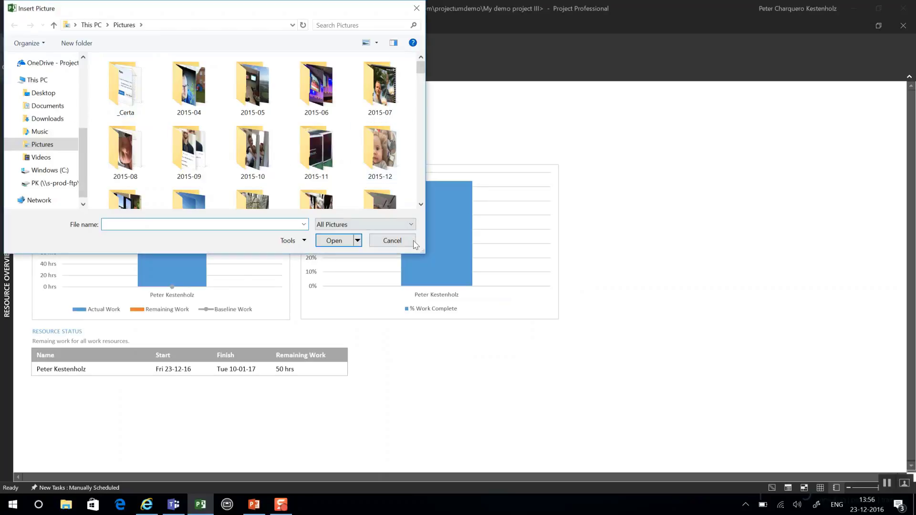
pyautogui.click(392, 240)
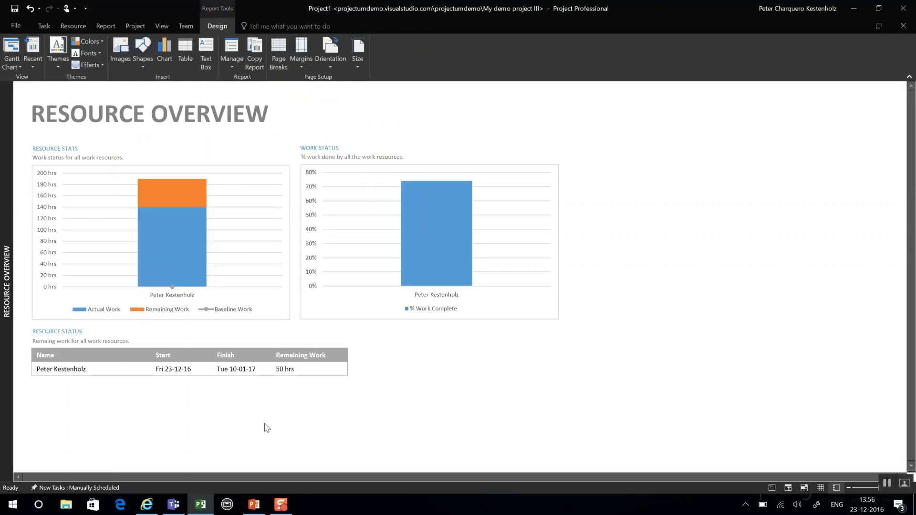
pyautogui.moveTo(440, 431)
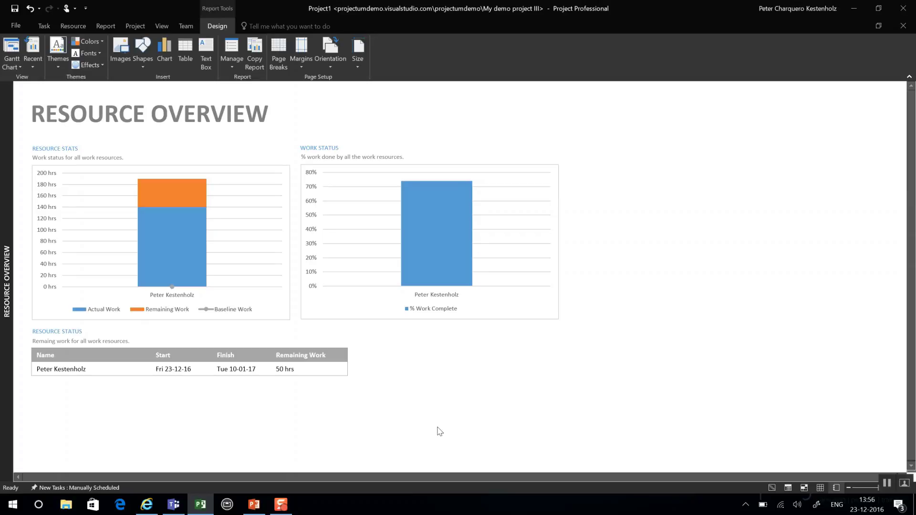
pyautogui.moveTo(379, 442)
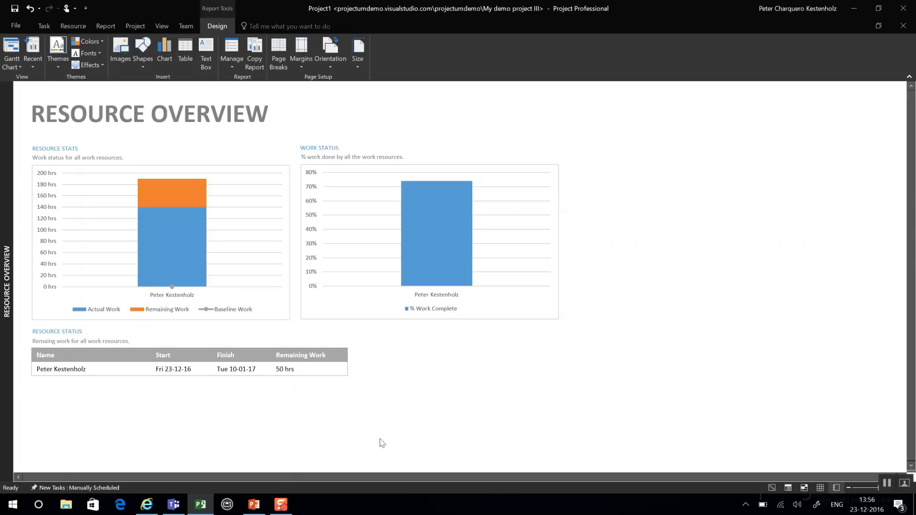
pyautogui.moveTo(374, 446)
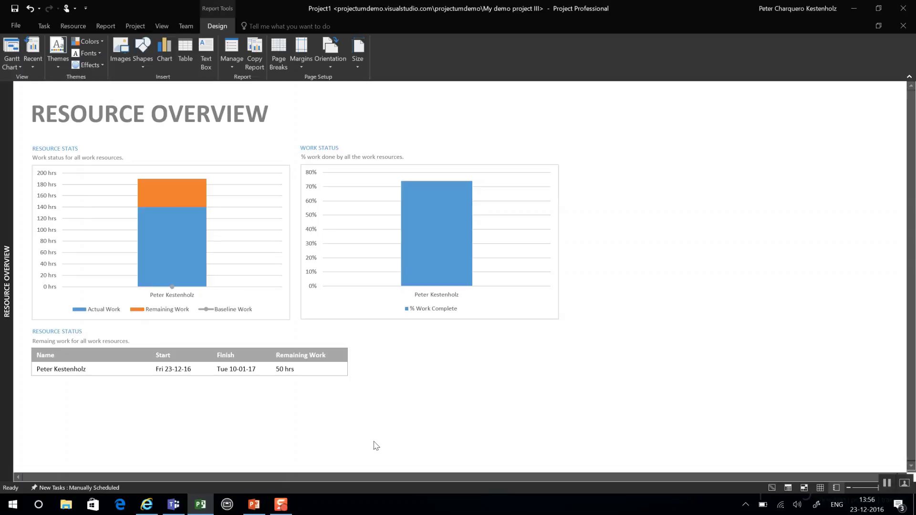